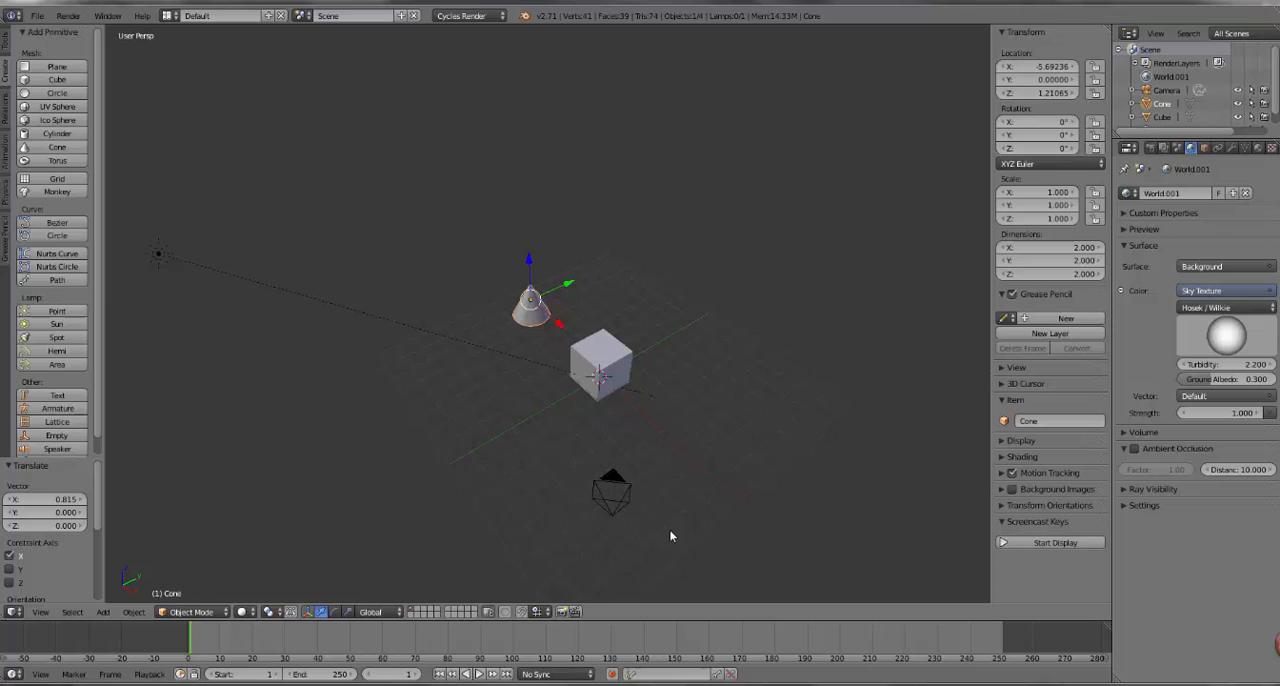
{"action": "mouse_move", "coordinate": [632, 508]}
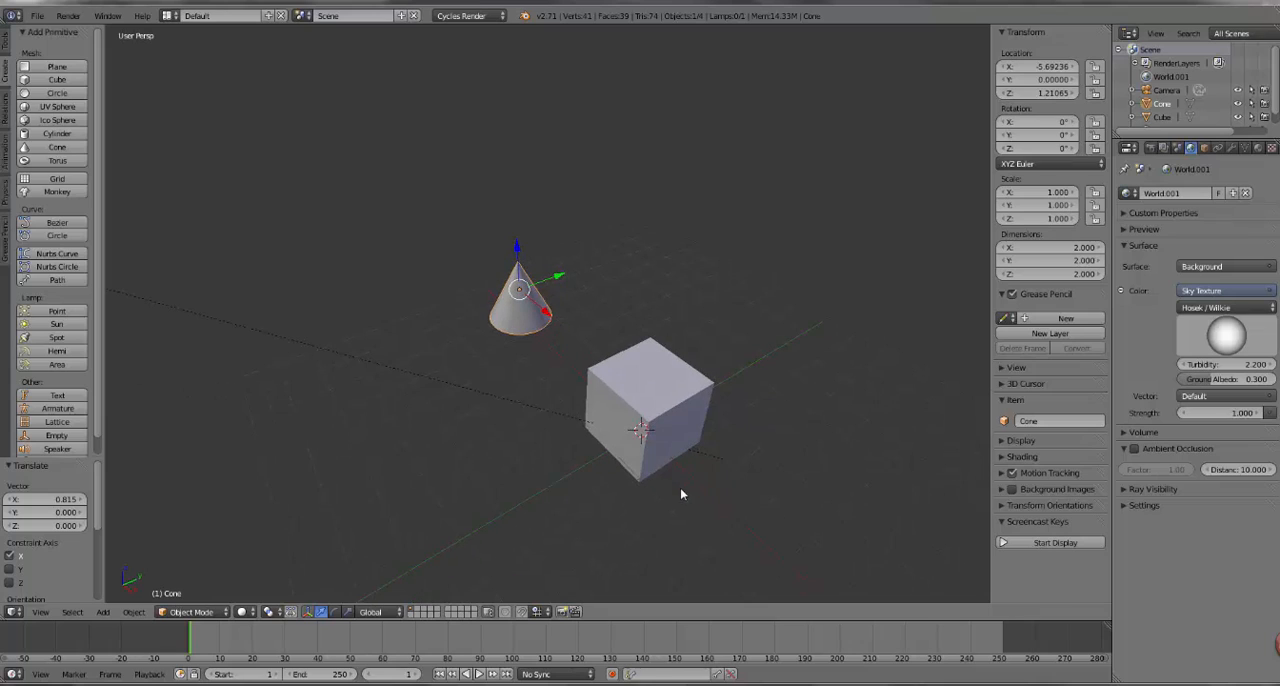
{"action": "mouse_move", "coordinate": [632, 424]}
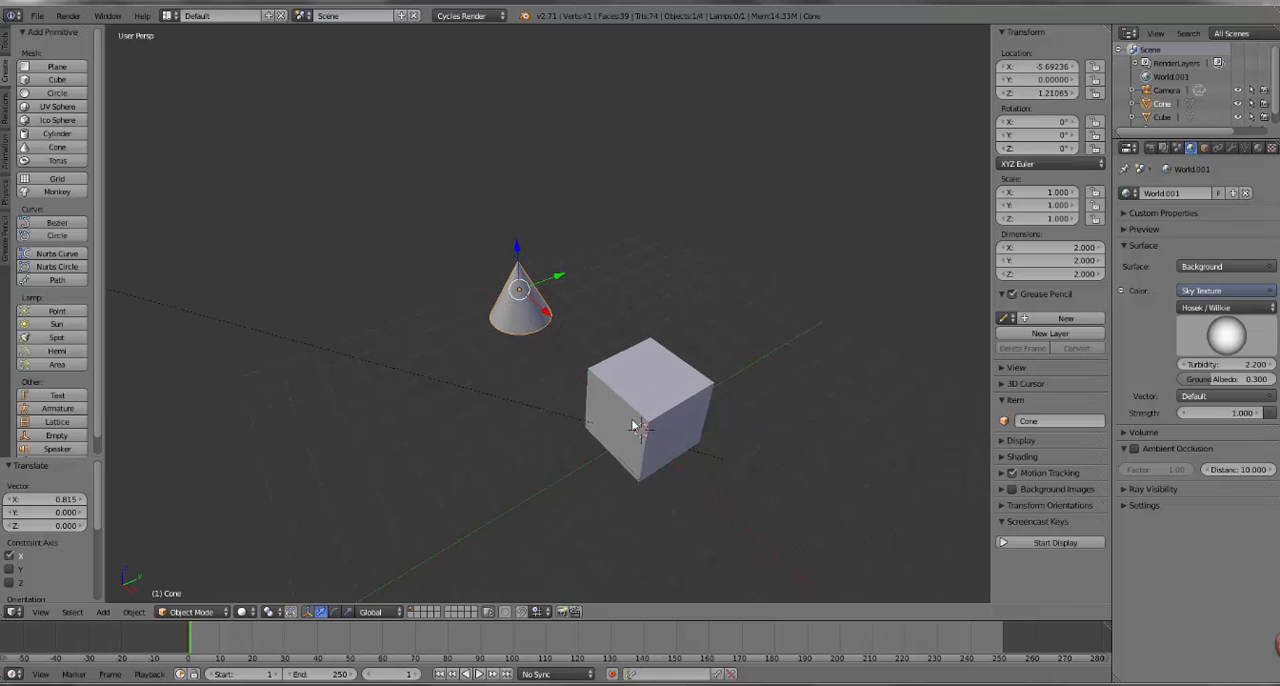
- Rename the cube to Target and the cone to Controller in the Item name field
{"action": "left_click", "coordinate": [644, 410]}
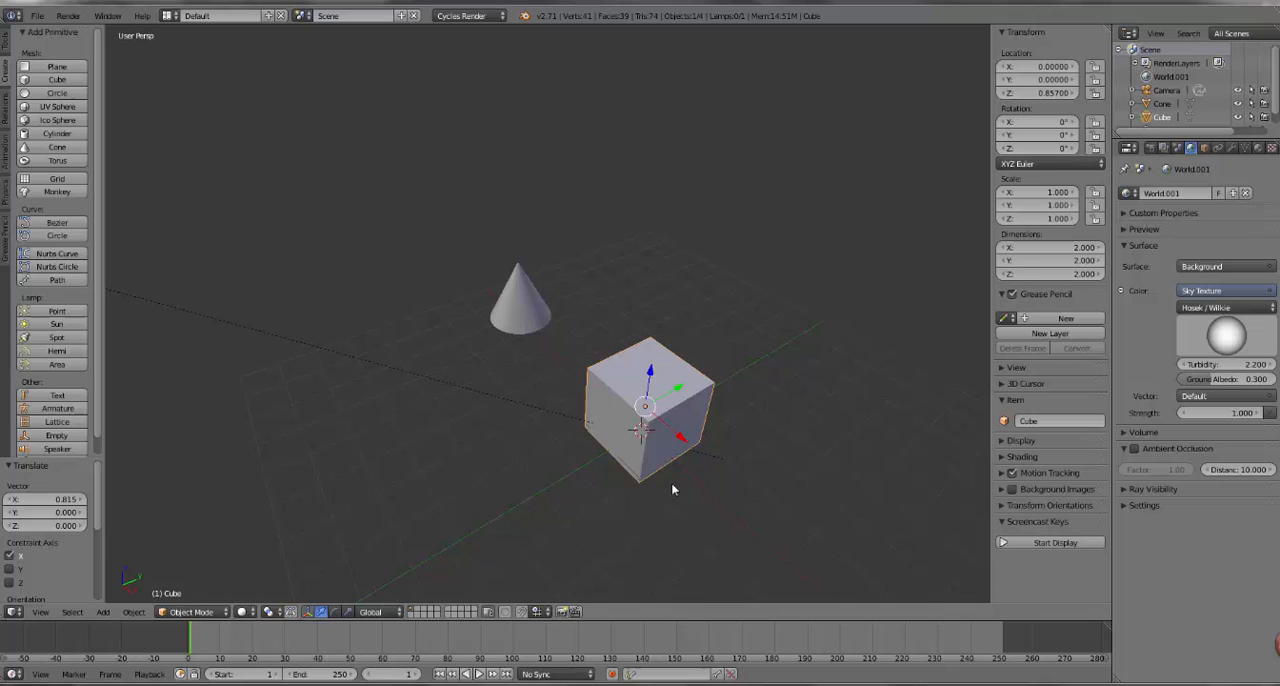
{"action": "left_click", "coordinate": [520, 300]}
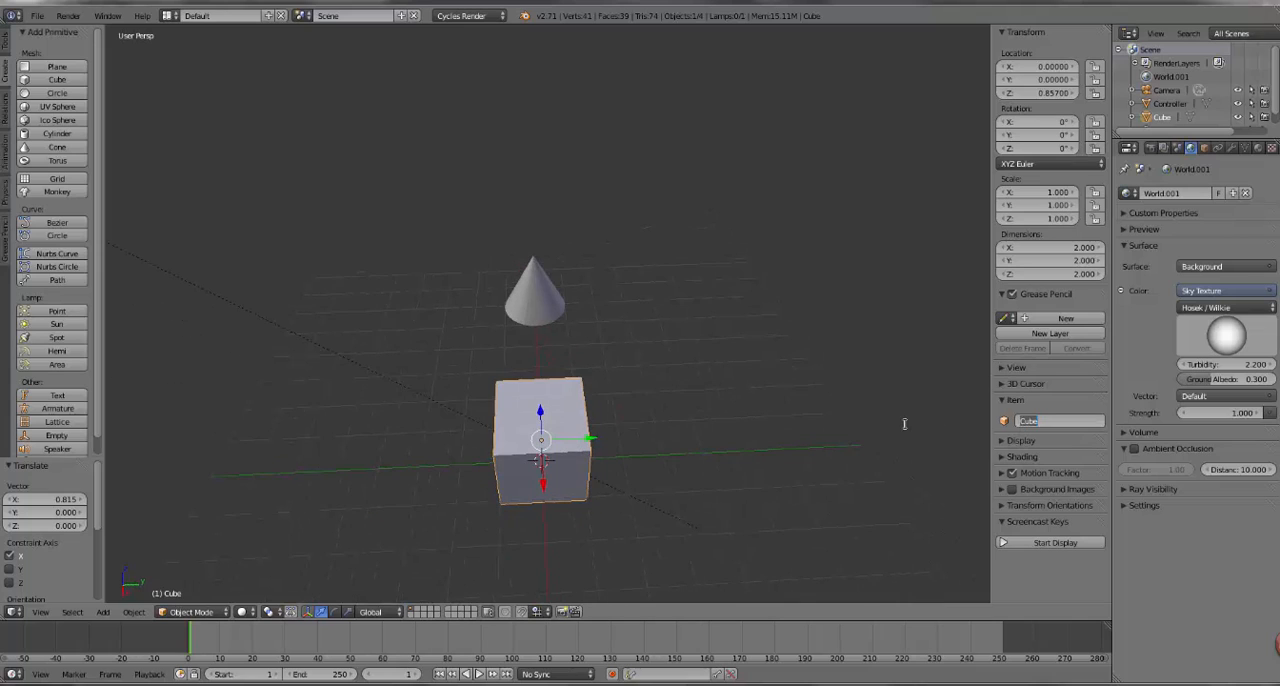
{"action": "left_click", "coordinate": [532, 290]}
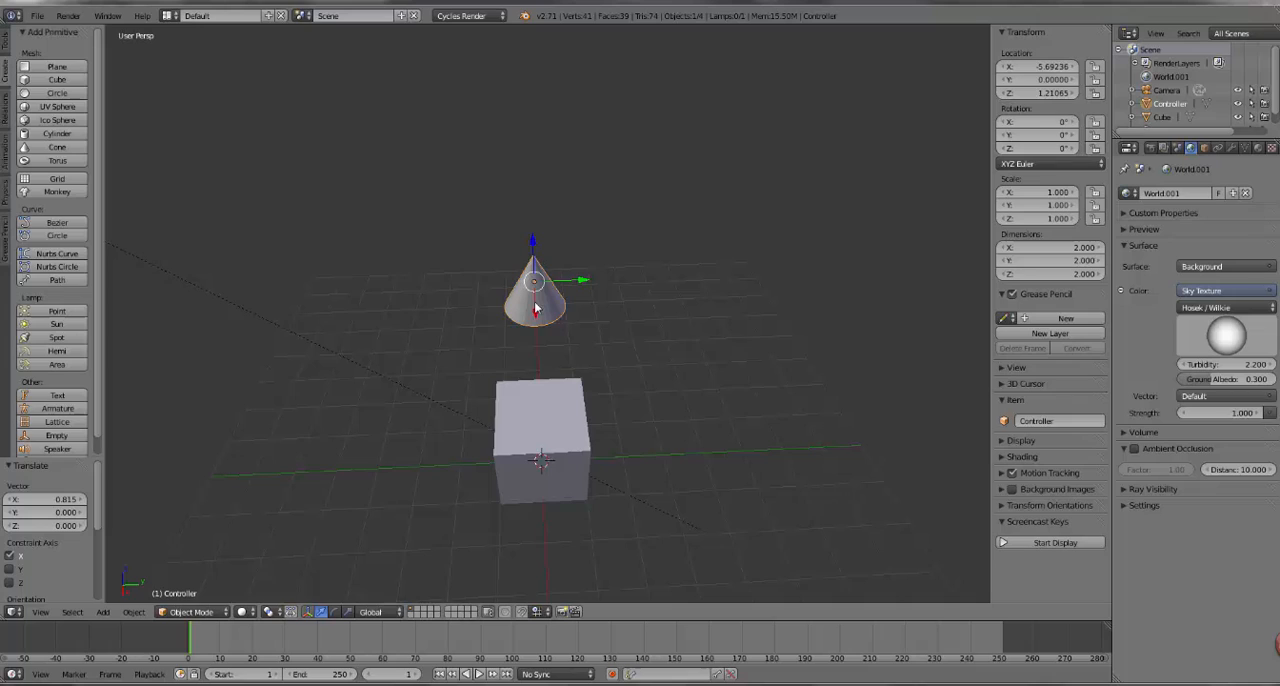
{"action": "left_click", "coordinate": [540, 440]}
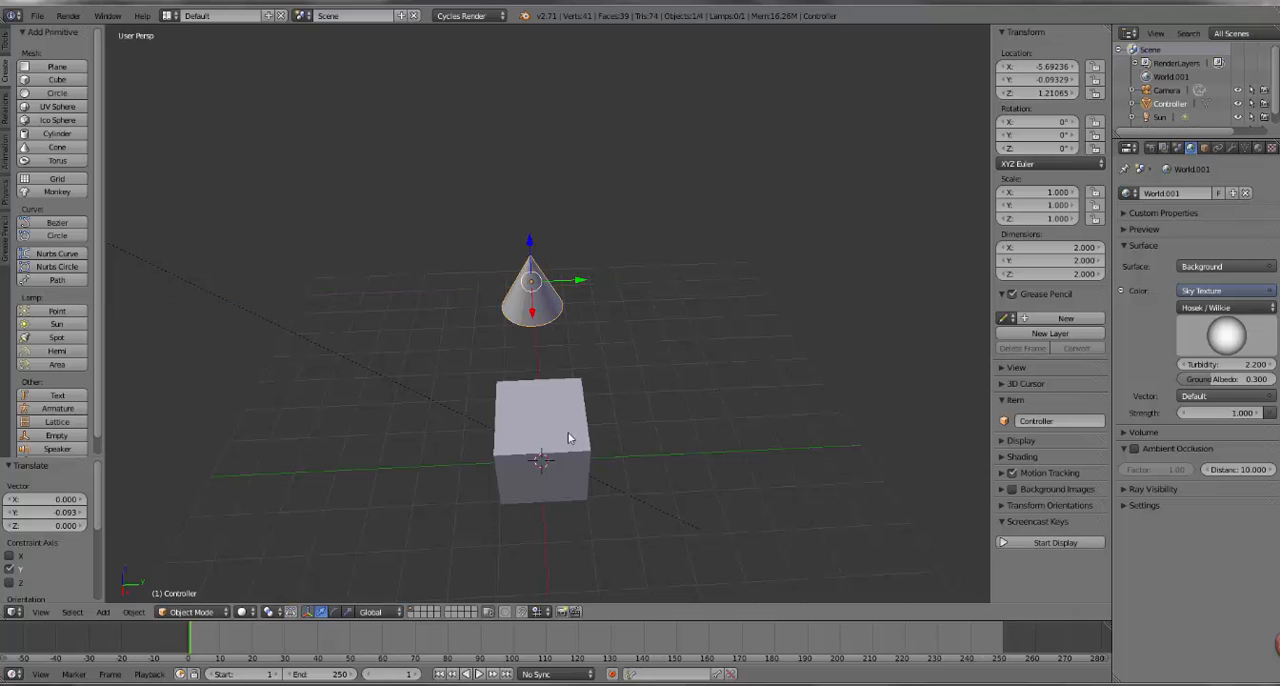
{"action": "mouse_move", "coordinate": [698, 420]}
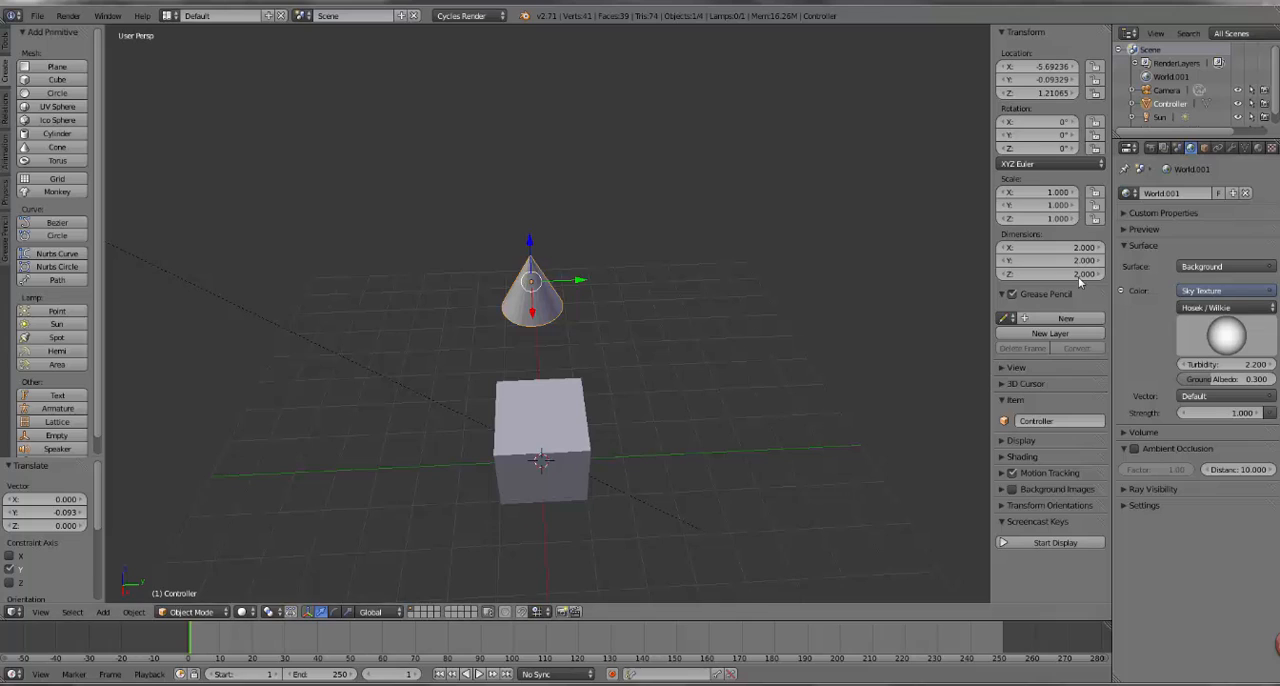
{"action": "mouse_move", "coordinate": [780, 612]}
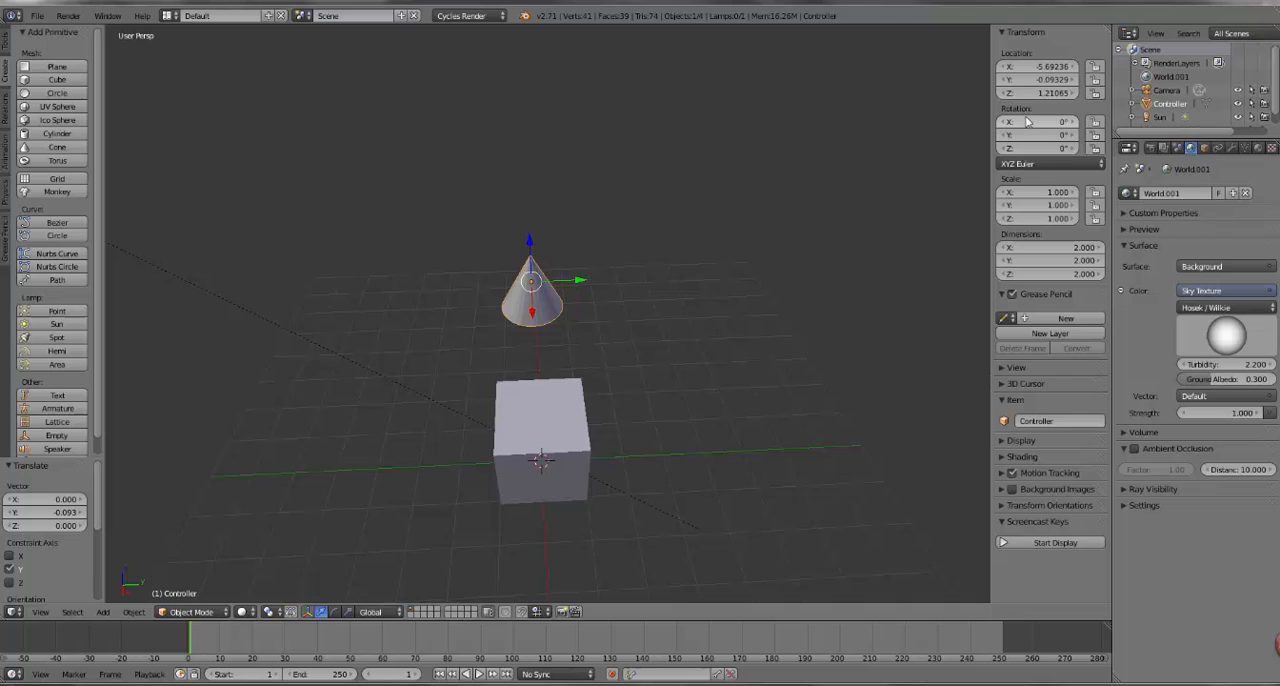
{"action": "mouse_move", "coordinate": [576, 402]}
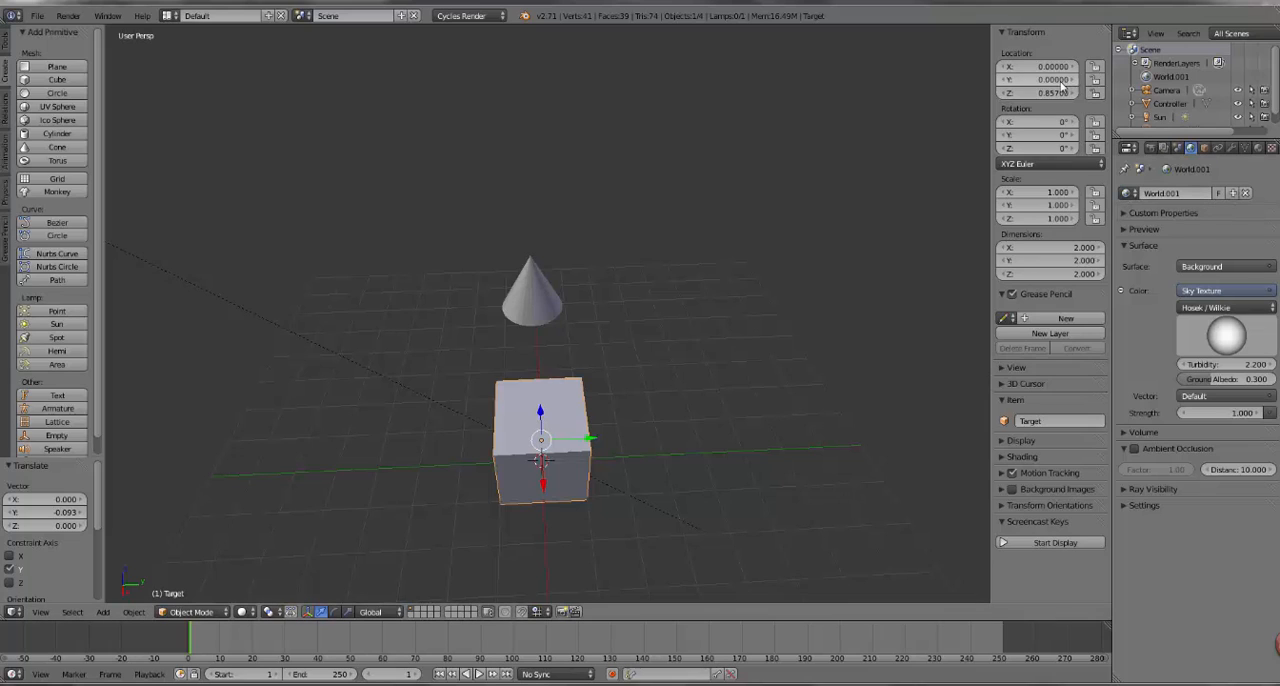
{"action": "mouse_move", "coordinate": [530, 420]}
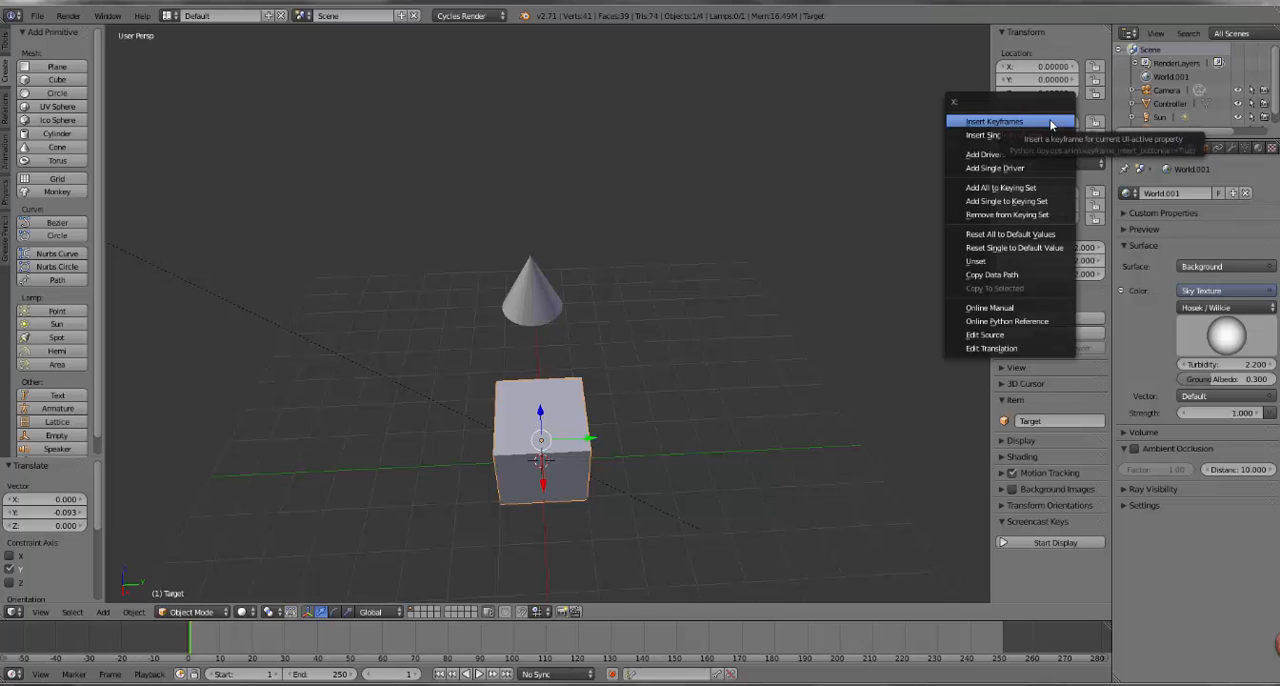
- Add a single driver to the Target cube's Rotation X value
{"action": "left_click", "coordinate": [994, 122]}
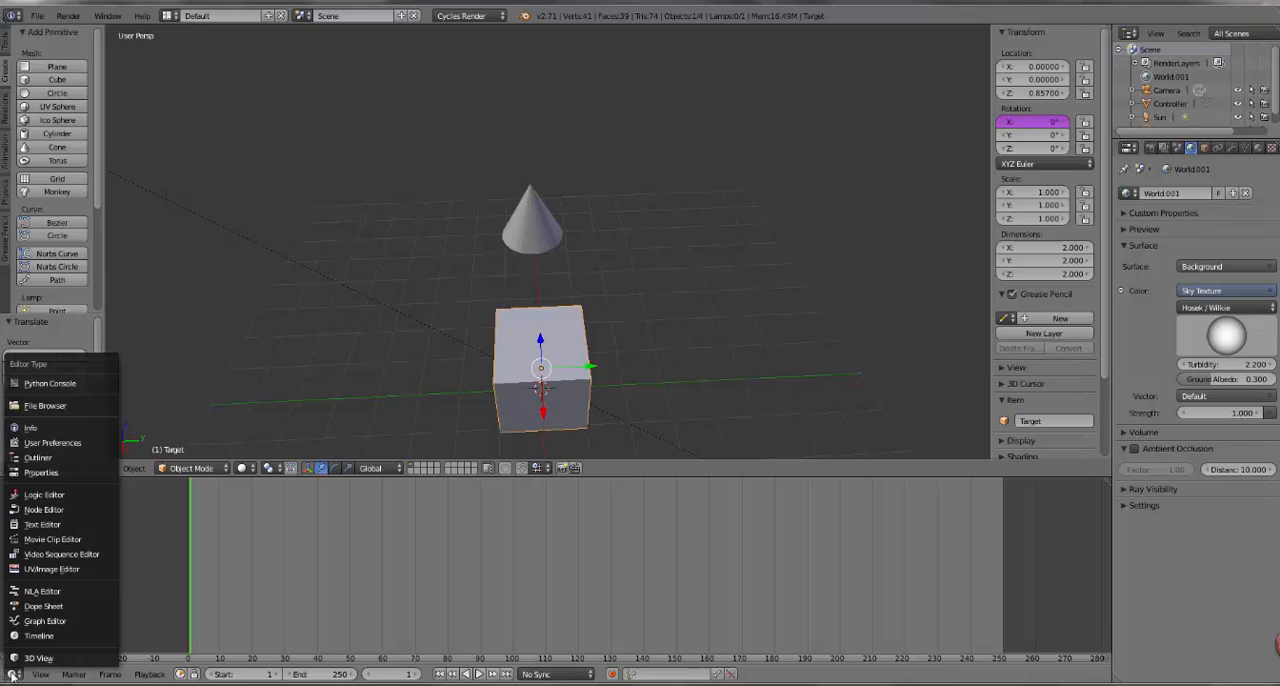
{"action": "mouse_move", "coordinate": [44, 620]}
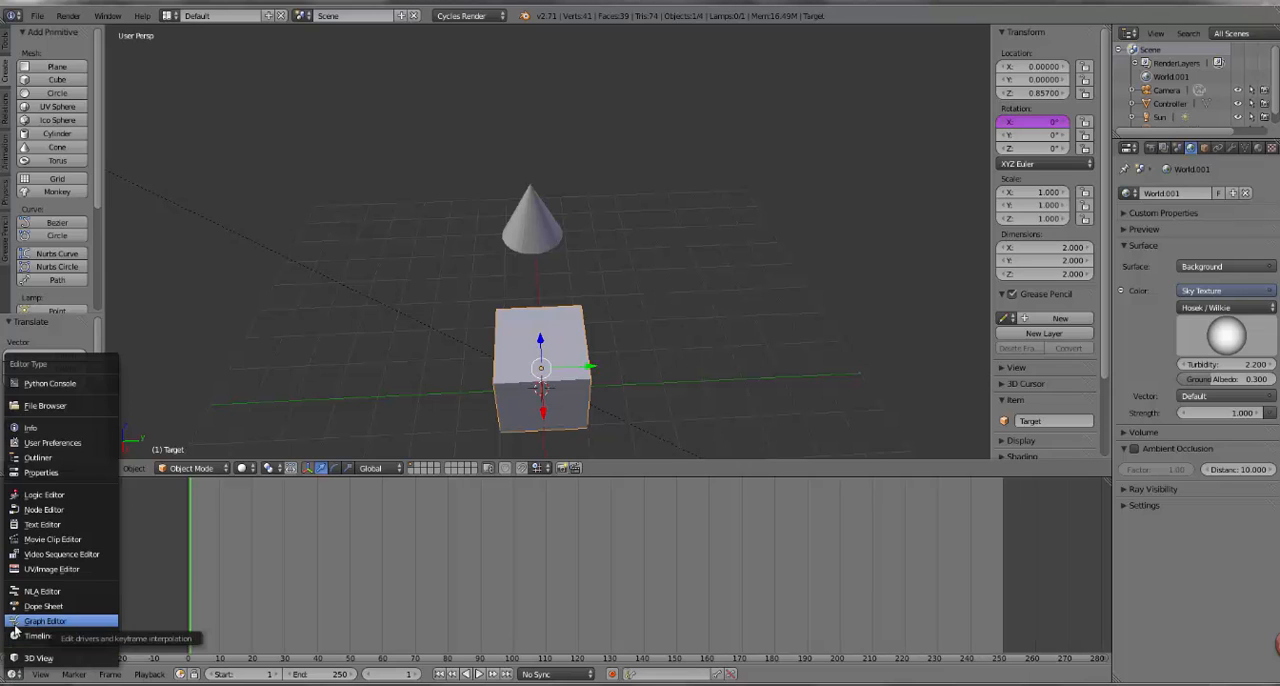
- Show the Graph Editor in Drivers mode in the bottom area
{"action": "left_click", "coordinate": [44, 620]}
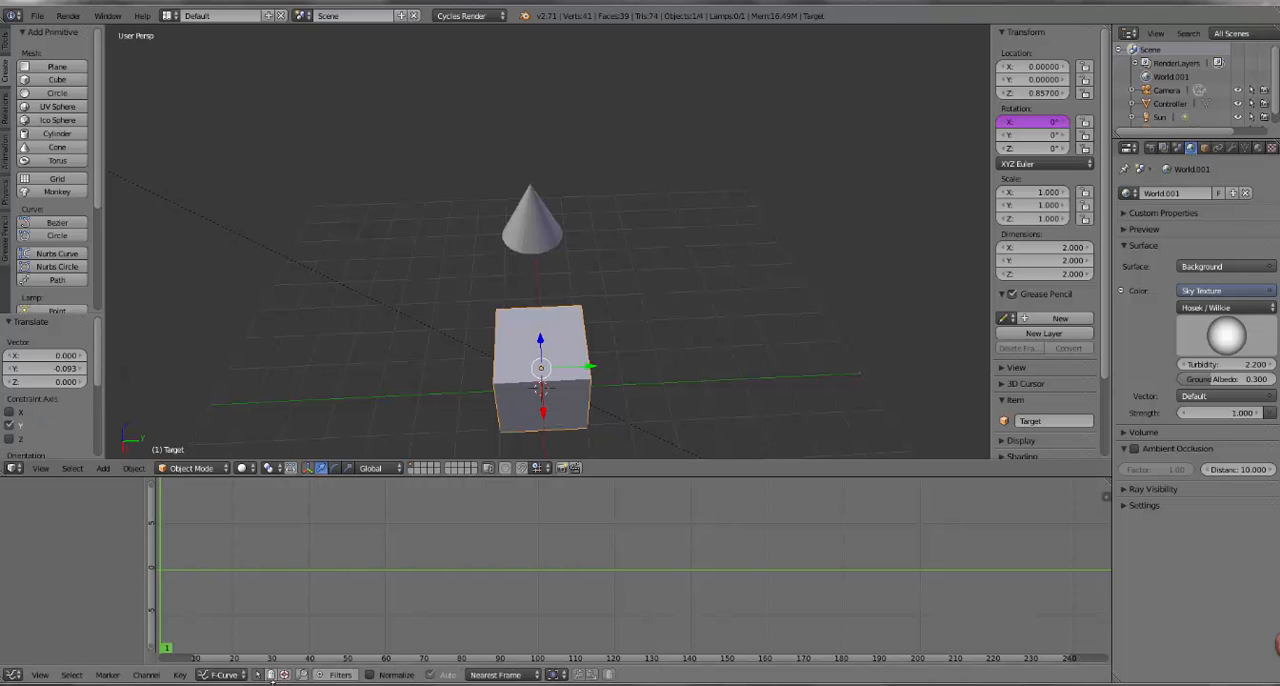
{"action": "left_click", "coordinate": [222, 674]}
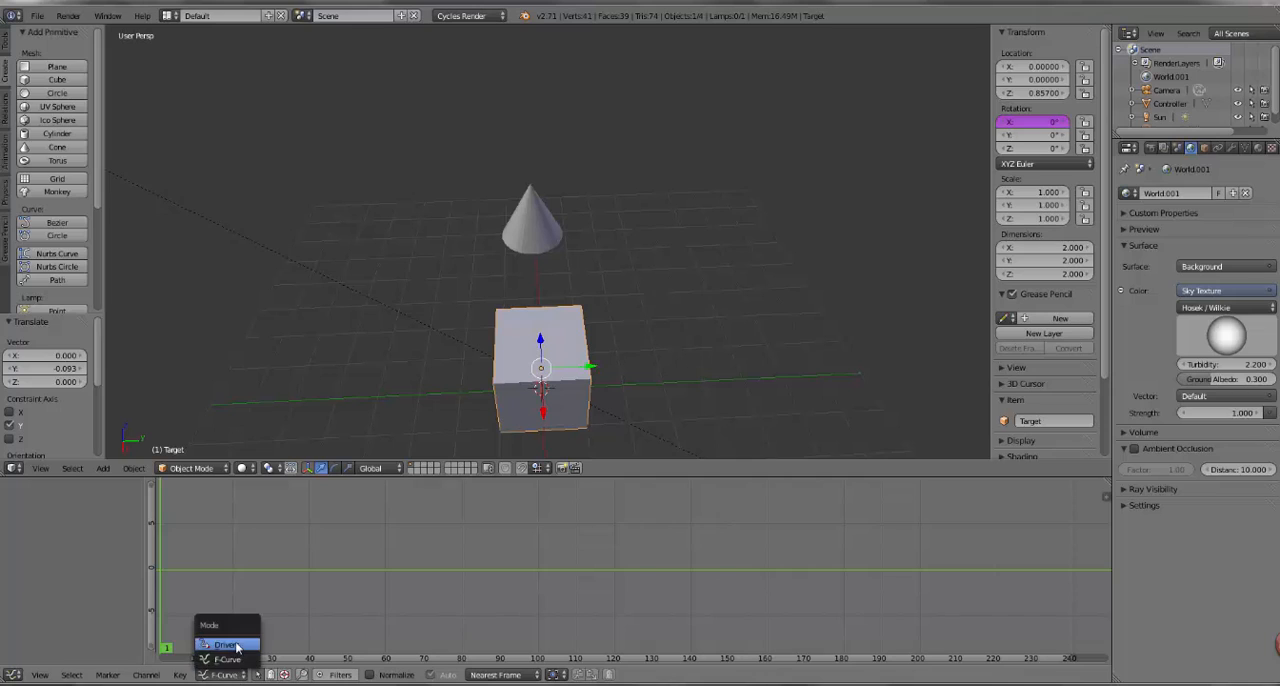
{"action": "left_click", "coordinate": [224, 644]}
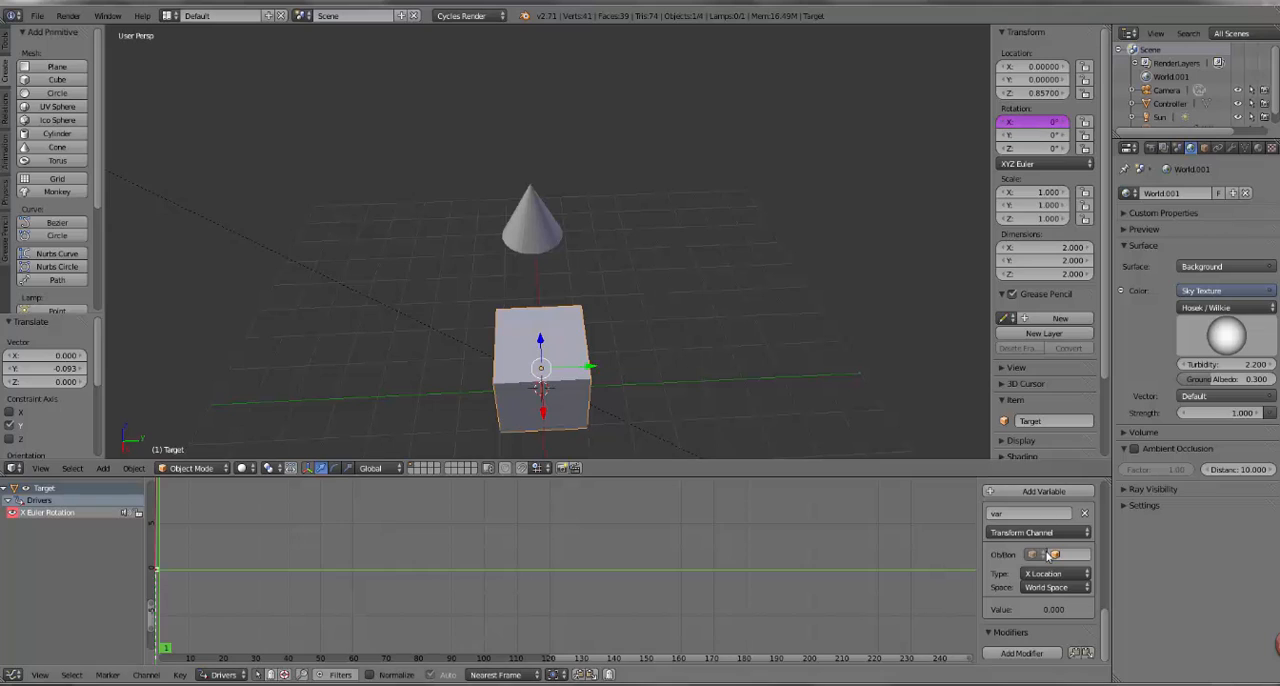
- Set the rotation driver's variable to read the cone's location channel
{"action": "left_click", "coordinate": [1056, 554]}
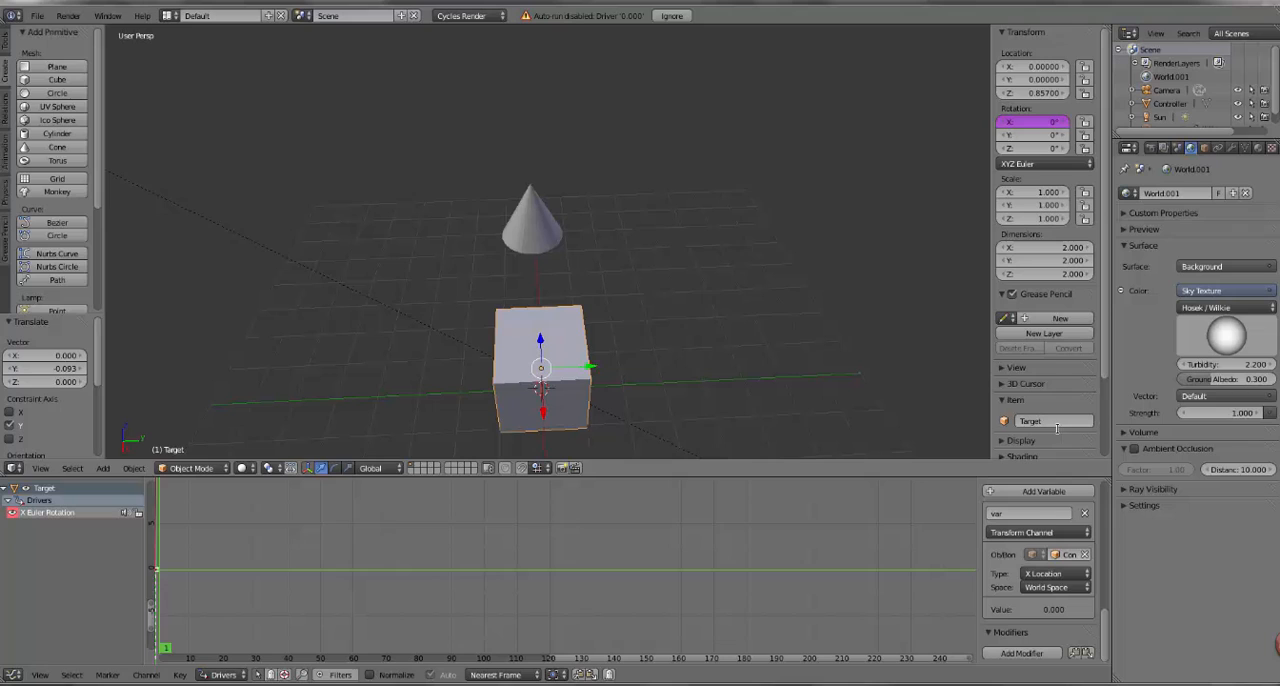
{"action": "mouse_move", "coordinate": [1030, 512]}
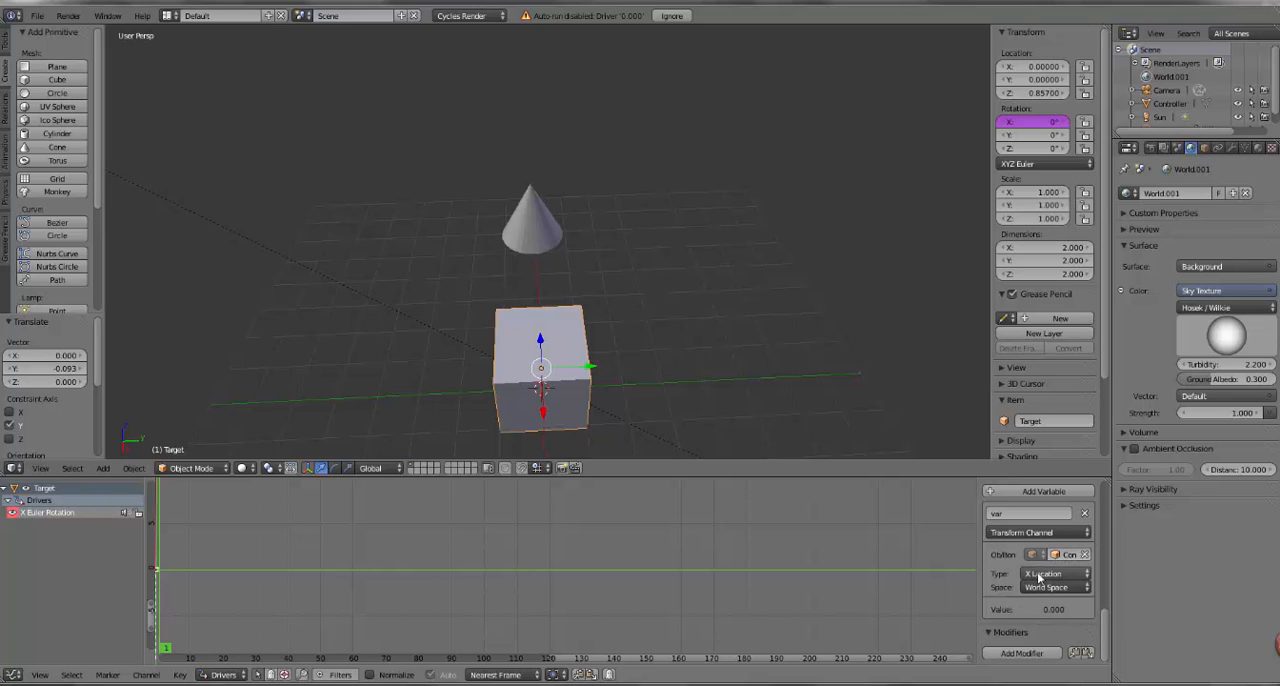
{"action": "left_click", "coordinate": [1050, 572]}
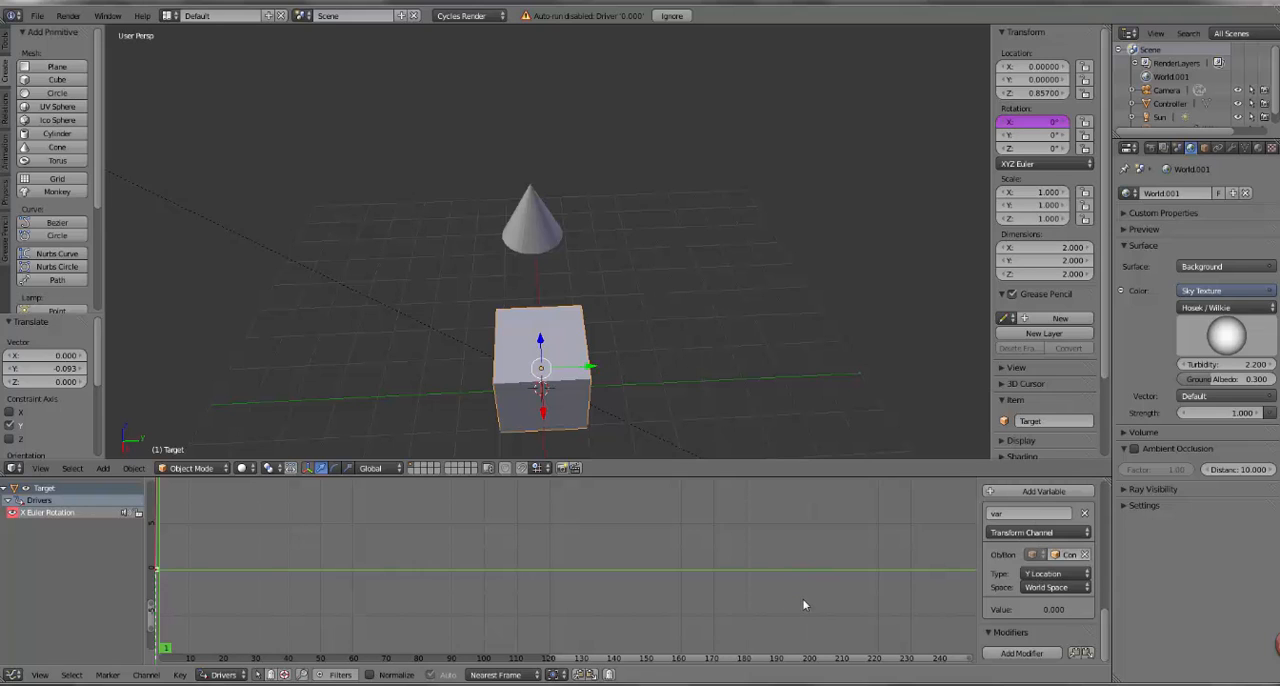
{"action": "mouse_move", "coordinate": [576, 304]}
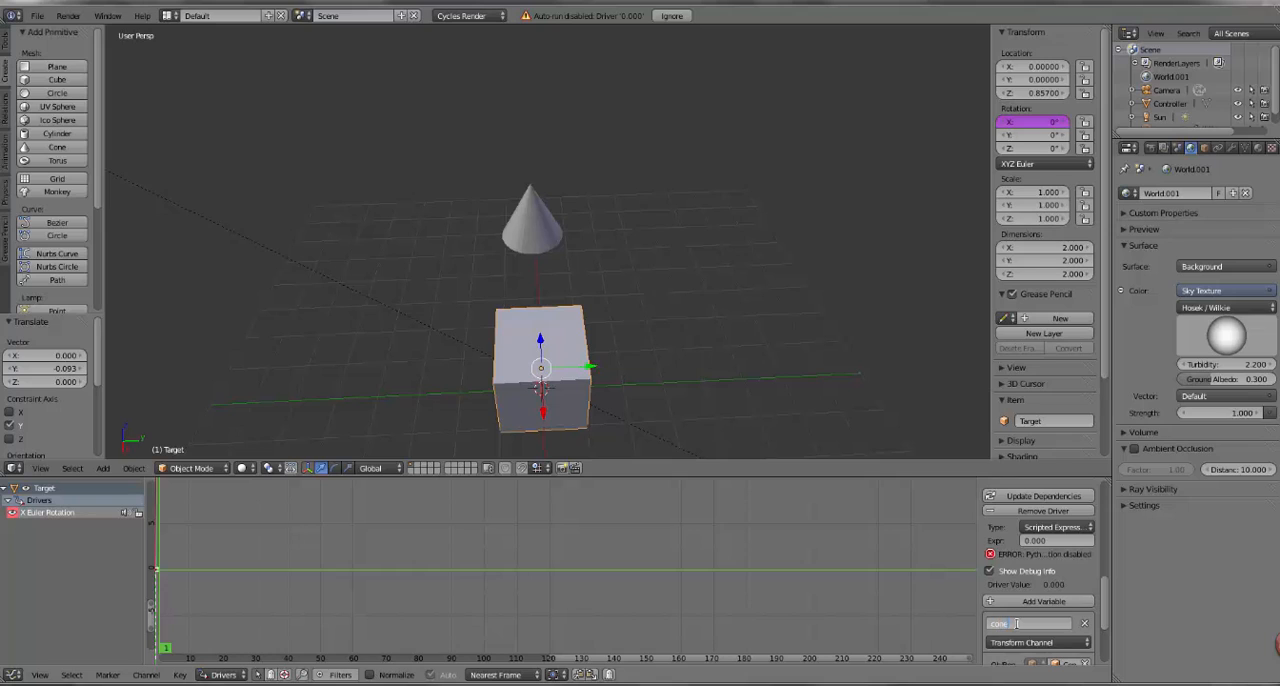
- Name the driver variable coneY and use coneY as the scripted expression
{"action": "type", "text": "cone"}
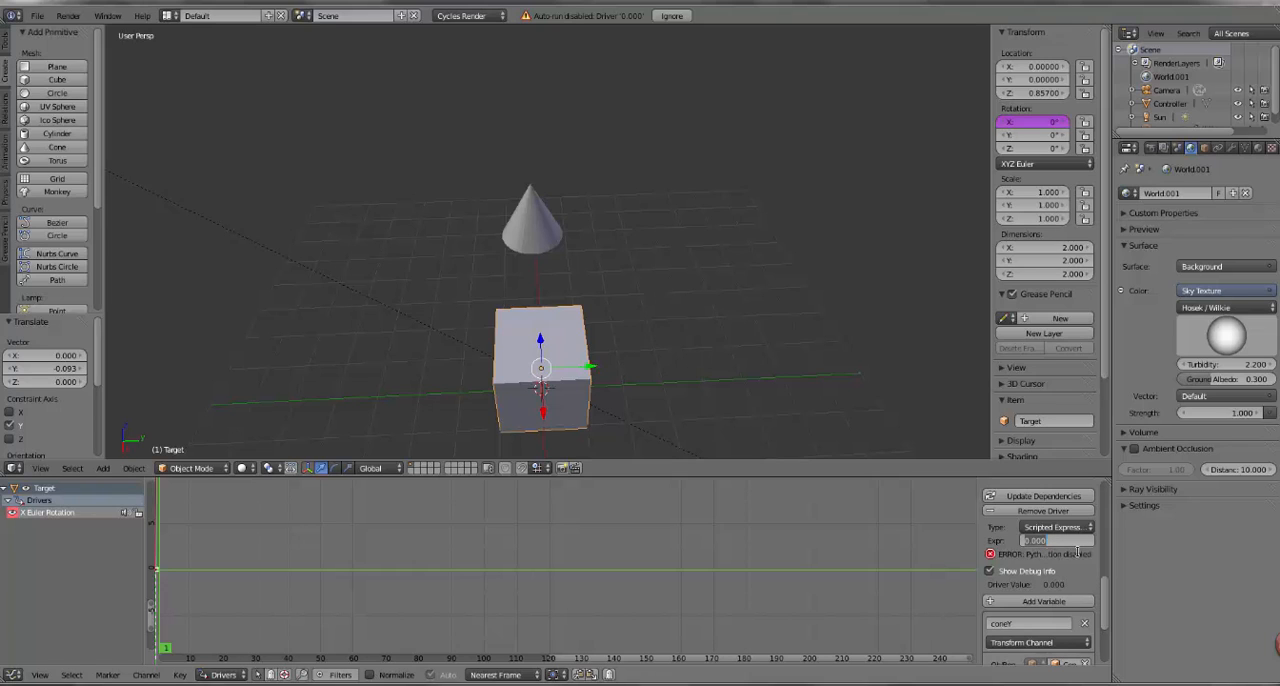
{"action": "type", "text": "coneY"}
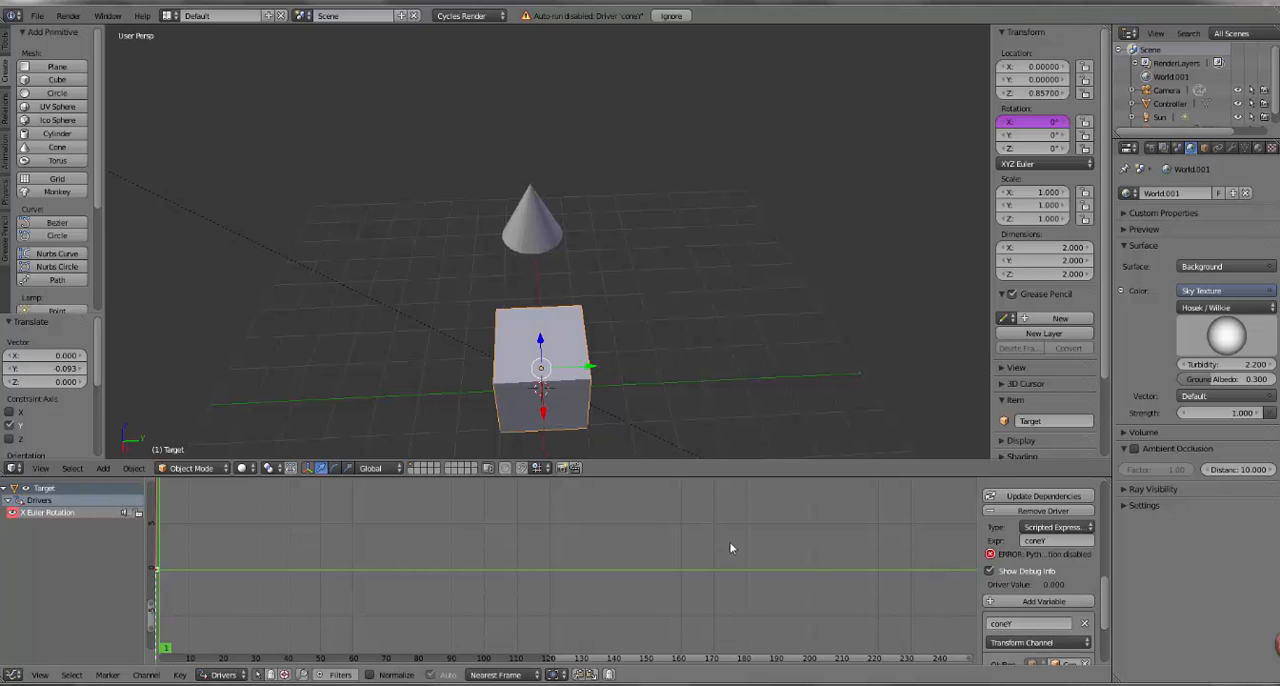
{"action": "mouse_move", "coordinate": [532, 142]}
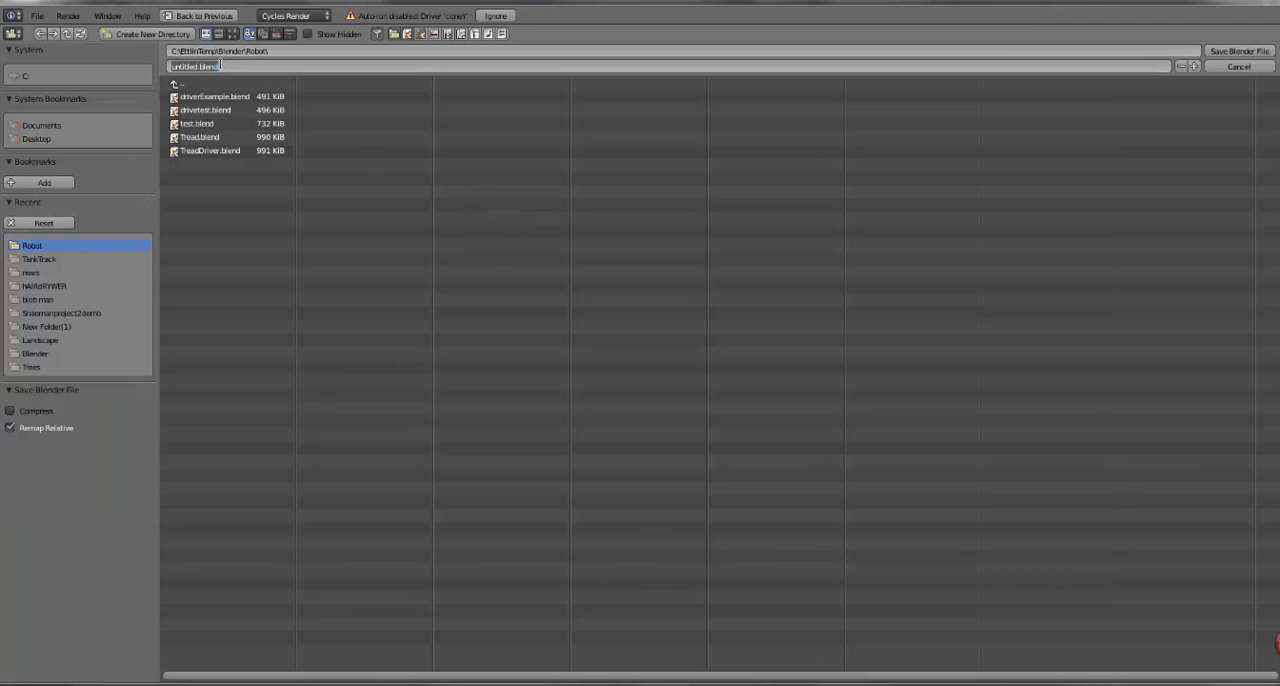
- Move the Controller cone across the grid to test that the cube rotates
{"action": "type", "text": "ConeTest"}
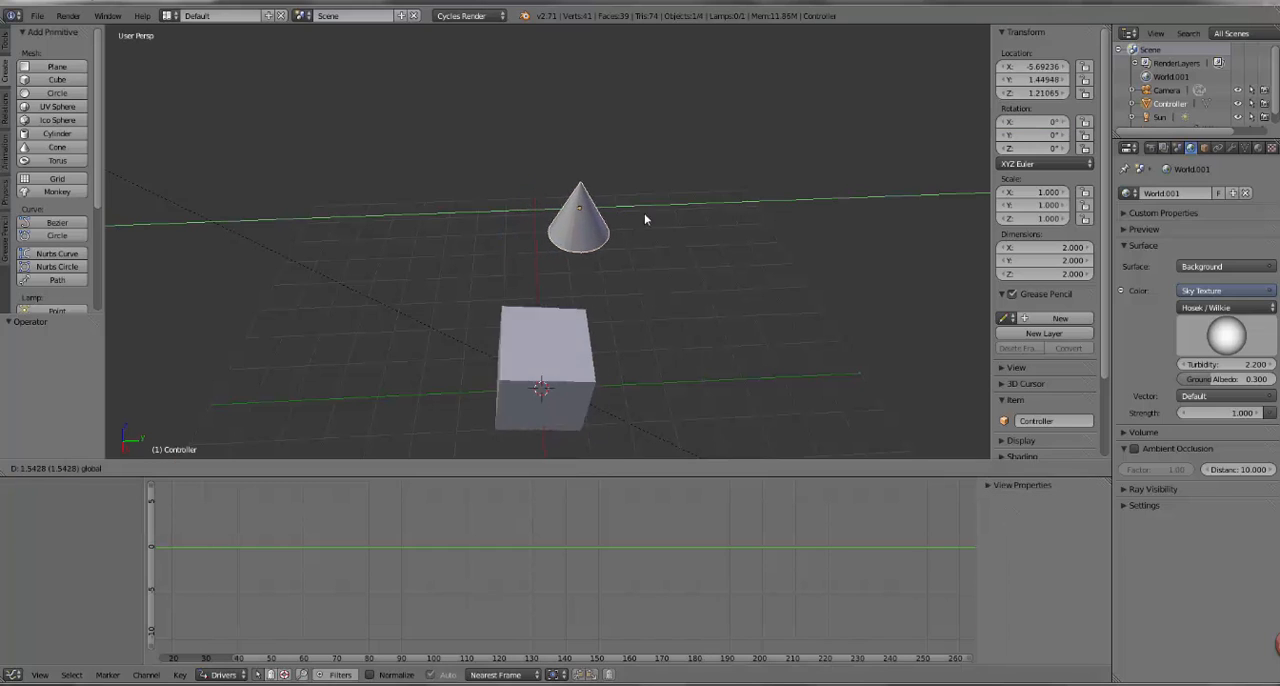
{"action": "left_click_drag", "start_coordinate": [580, 210], "coordinate": [430, 226]}
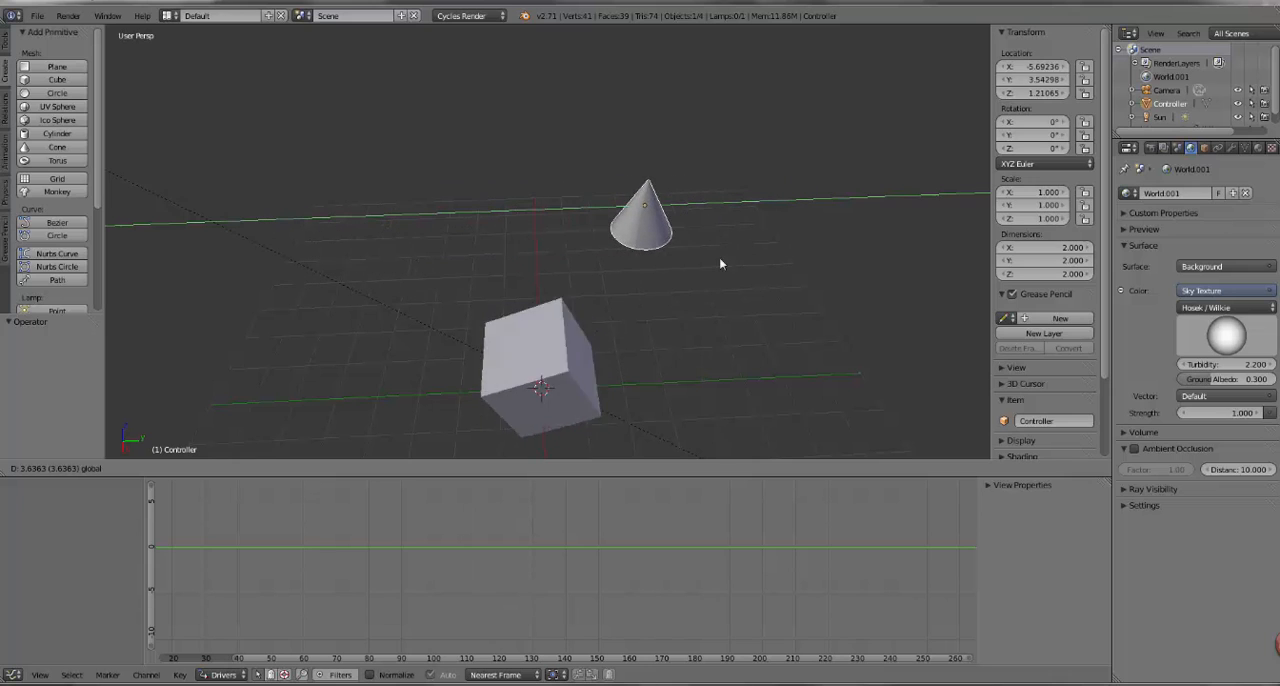
{"action": "left_click_drag", "start_coordinate": [644, 210], "coordinate": [610, 204]}
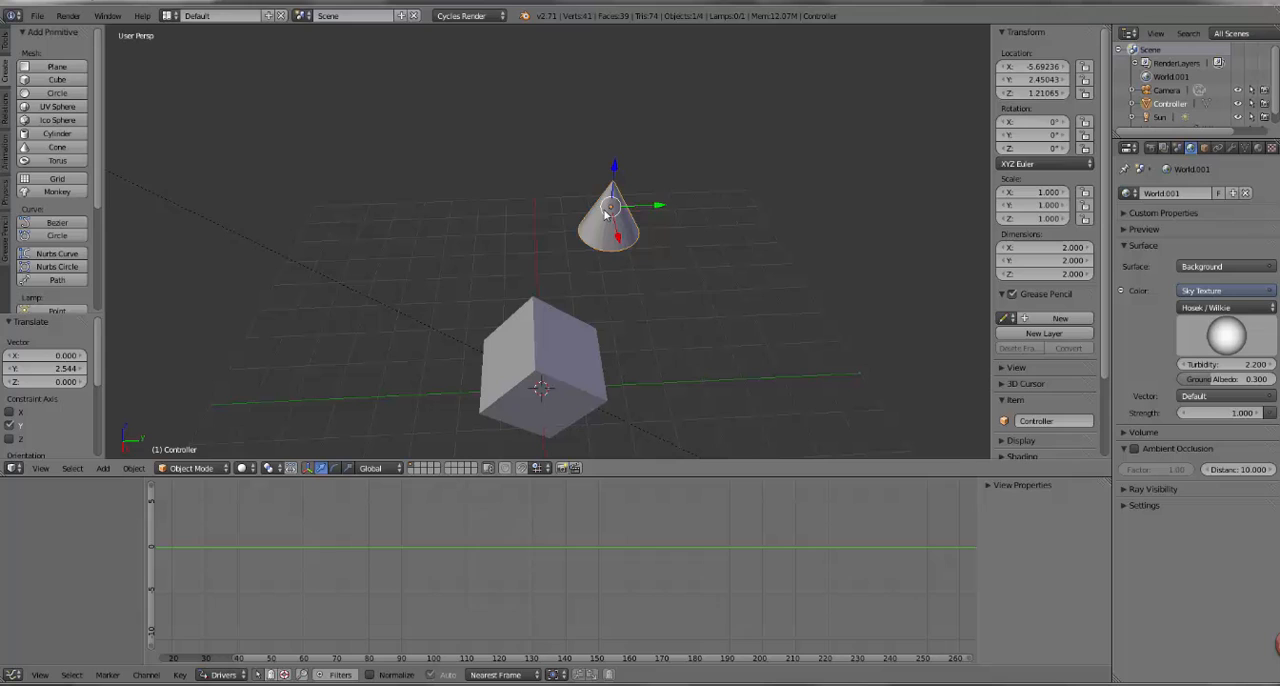
{"action": "left_click_drag", "start_coordinate": [612, 210], "coordinate": [516, 220]}
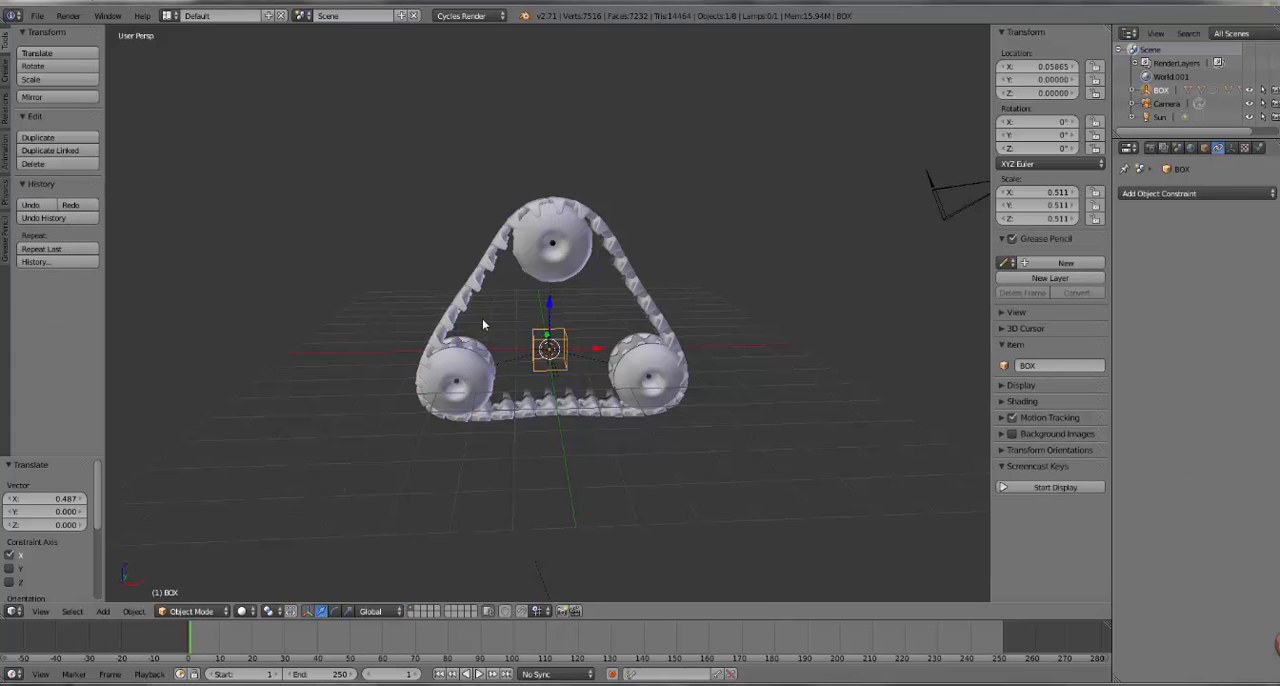
{"action": "mouse_move", "coordinate": [432, 310]}
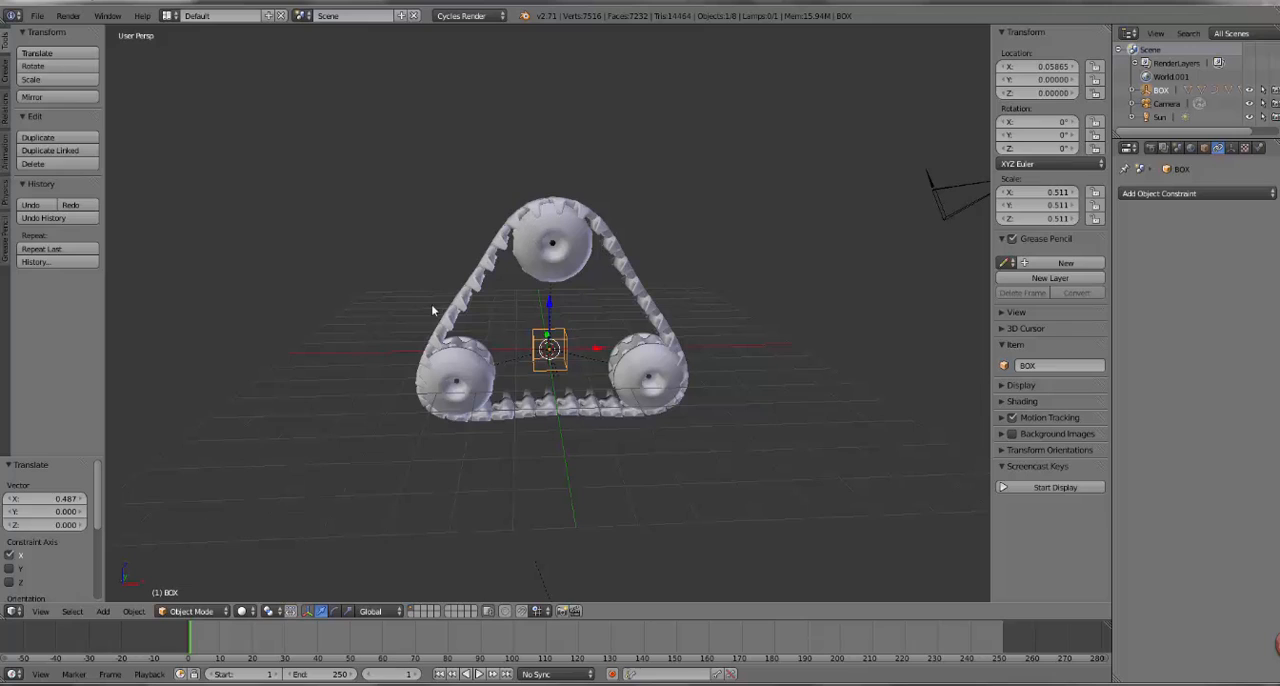
{"action": "mouse_move", "coordinate": [560, 340]}
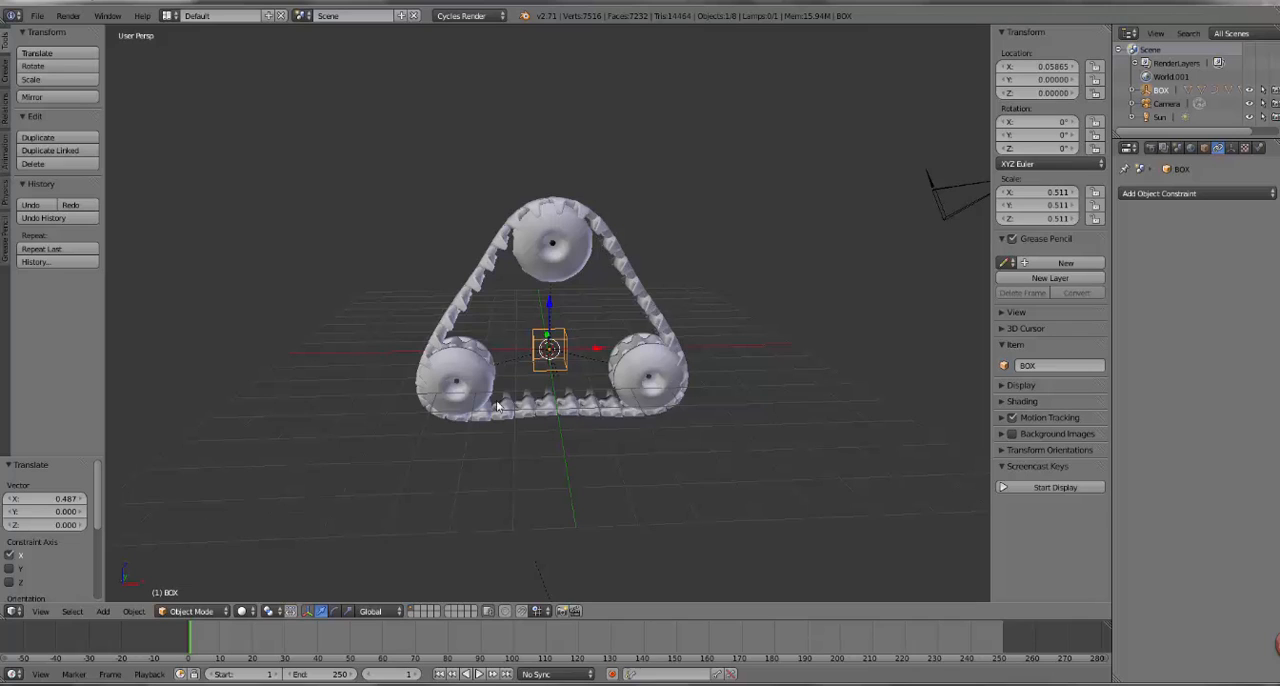
{"action": "mouse_move", "coordinate": [436, 400]}
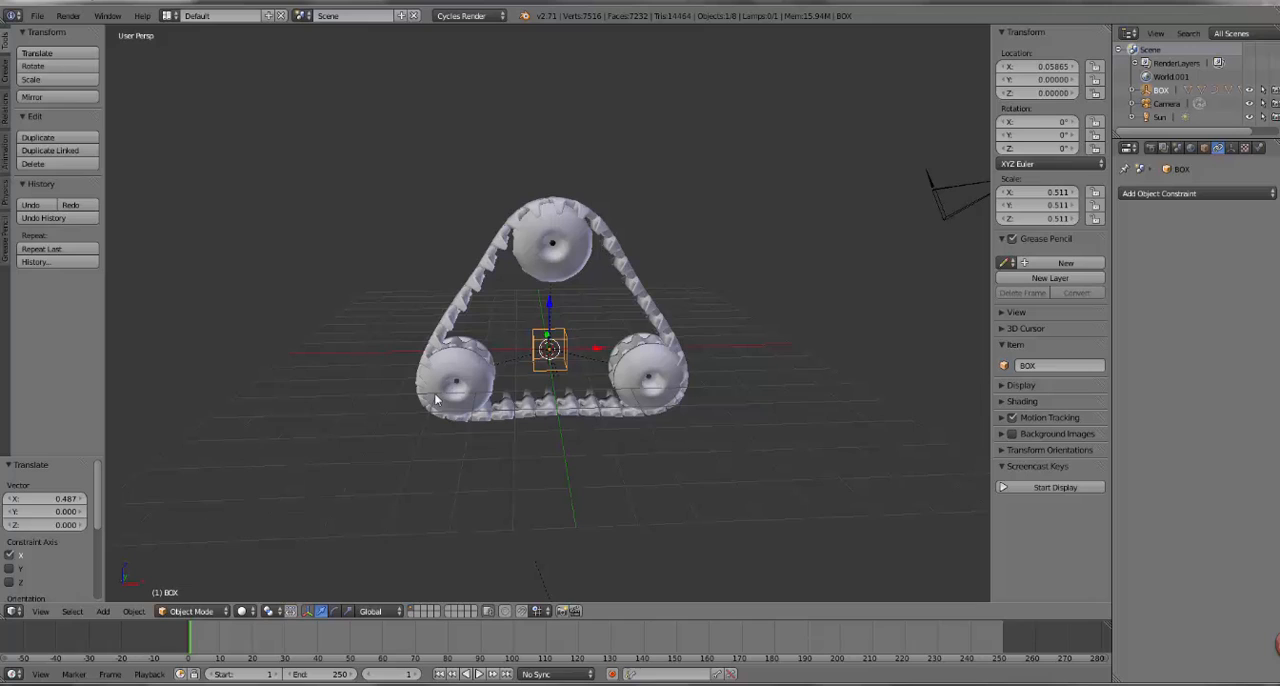
{"action": "mouse_move", "coordinate": [564, 348]}
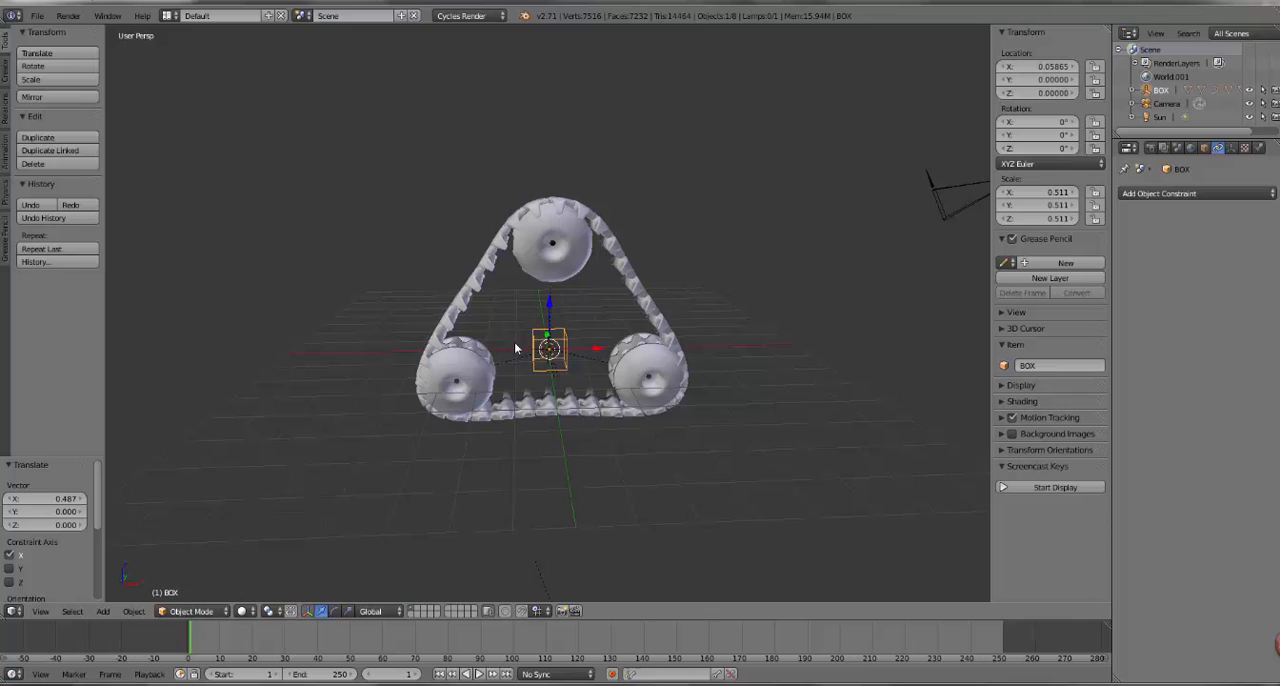
{"action": "left_click", "coordinate": [456, 376]}
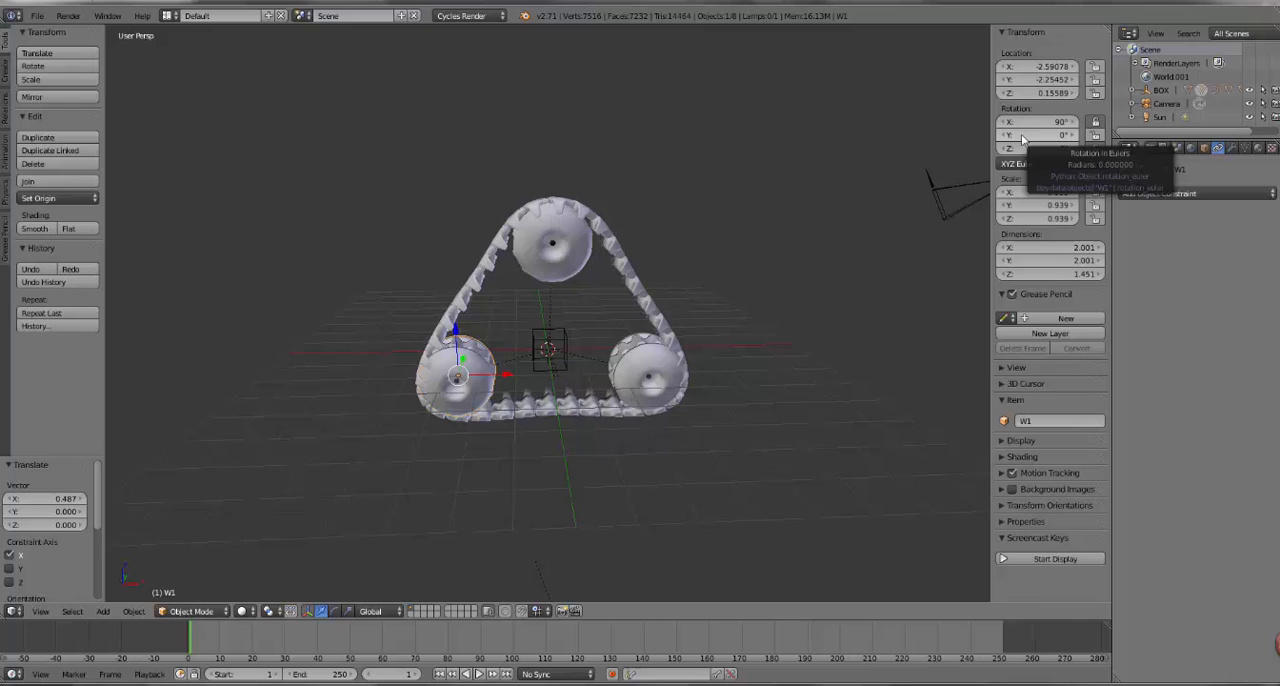
- Drive W1's Y rotation from a box1 variable reading the BOX empty's X location
{"action": "right_click", "coordinate": [1040, 136]}
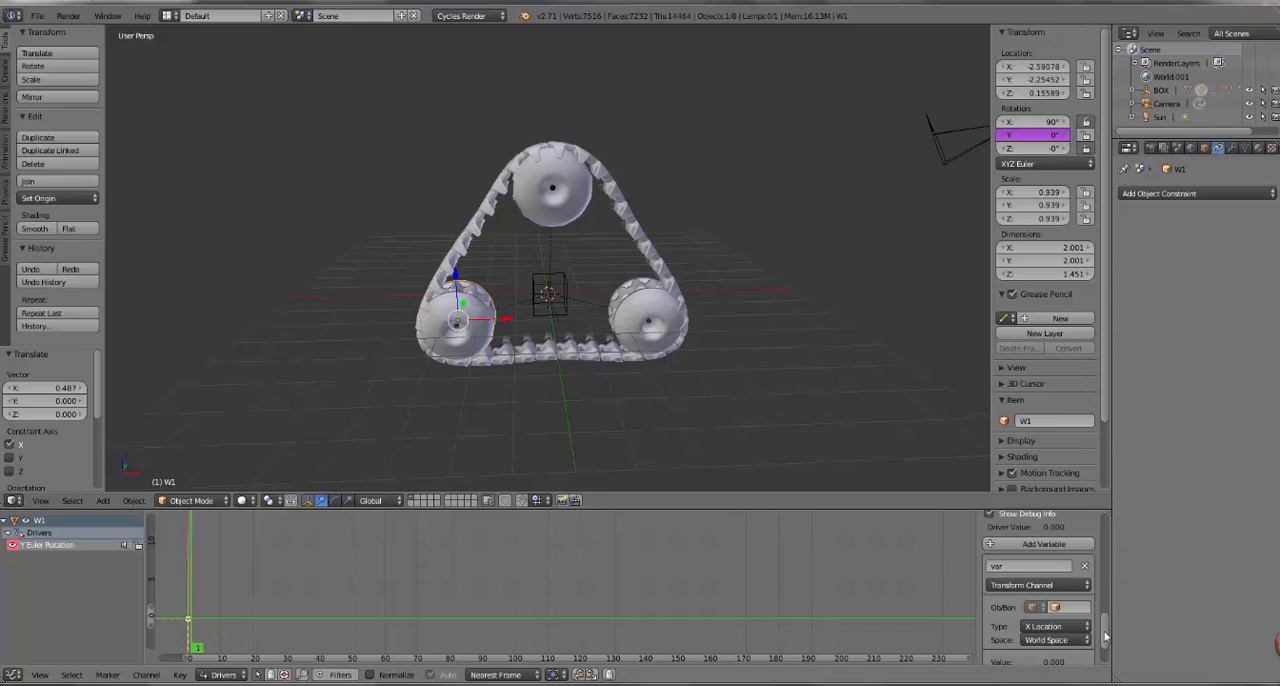
{"action": "mouse_move", "coordinate": [1064, 608]}
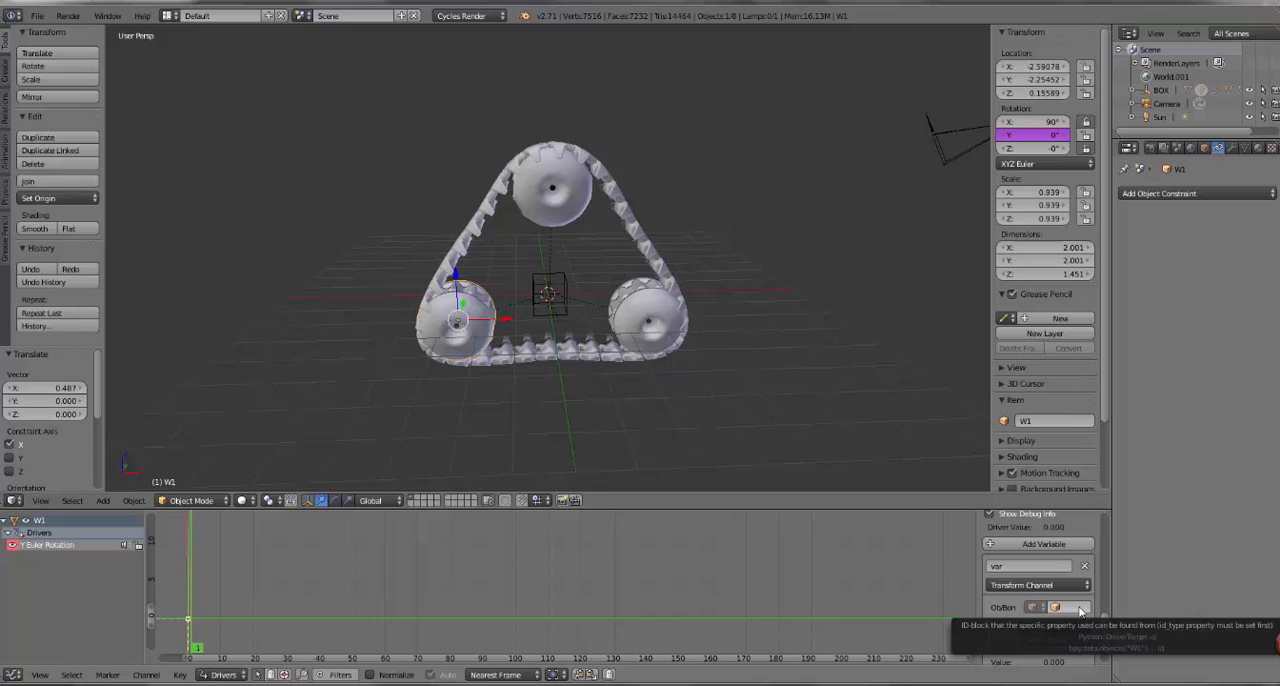
{"action": "left_click", "coordinate": [1080, 608]}
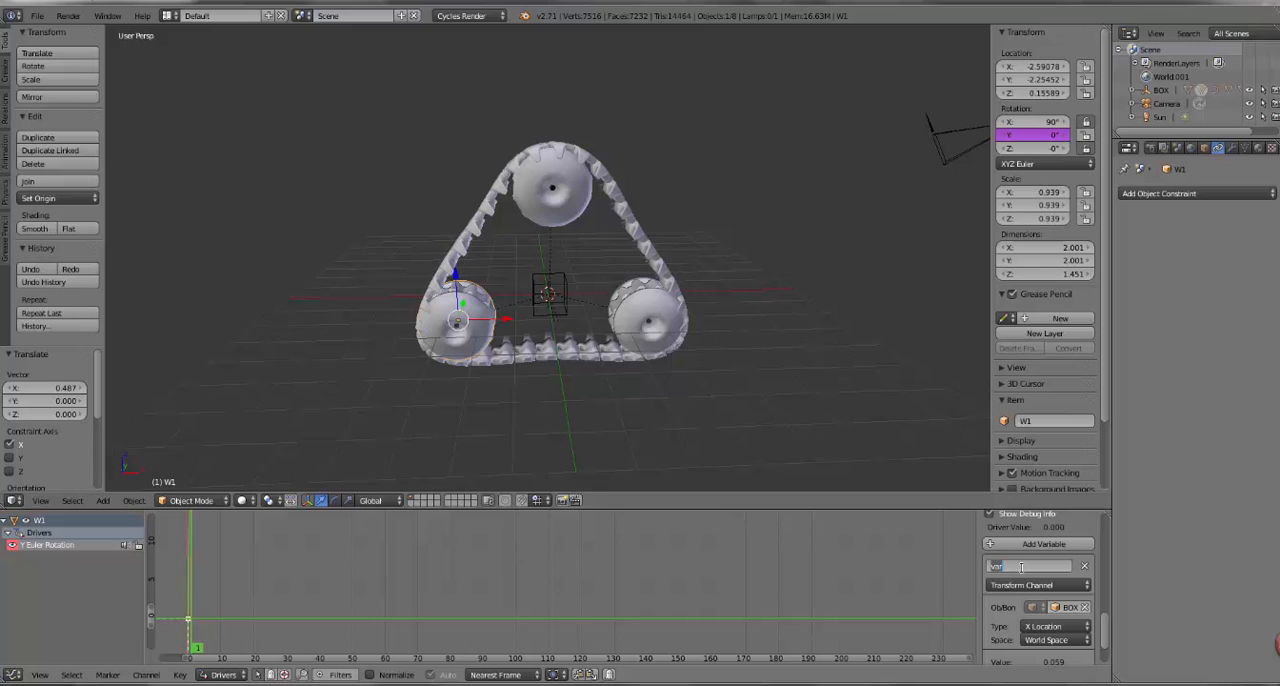
{"action": "type", "text": "box1"}
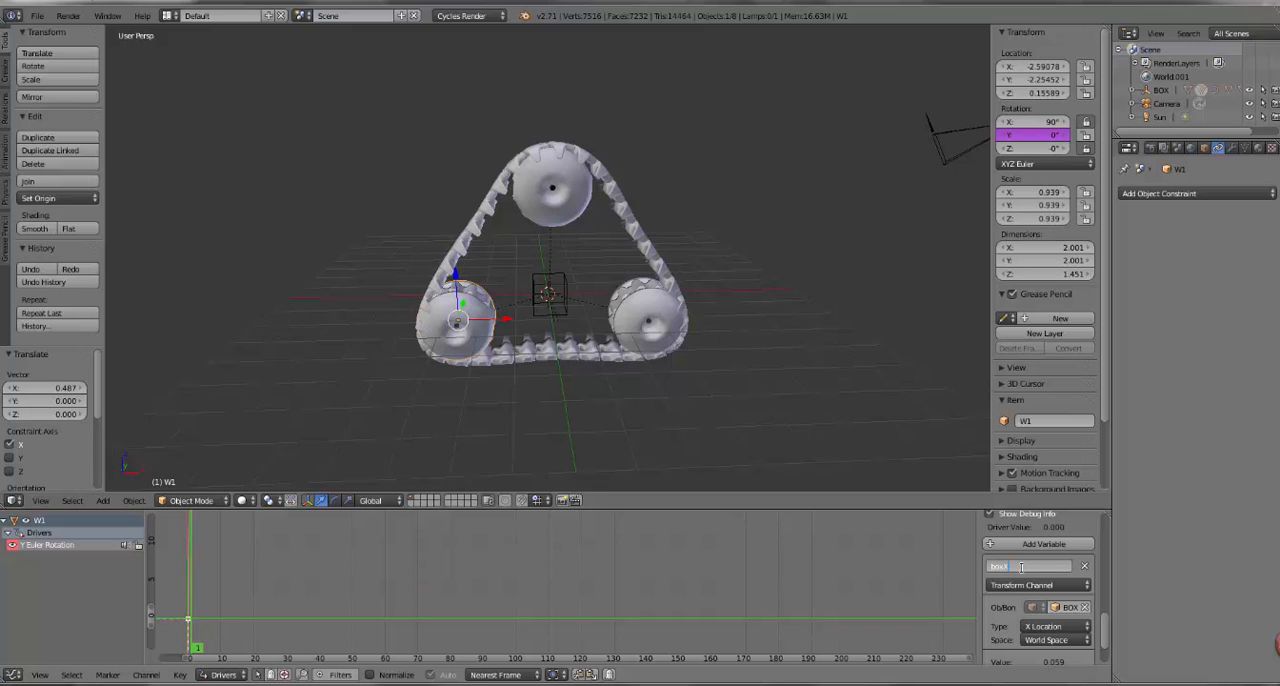
{"action": "type", "text": "X"}
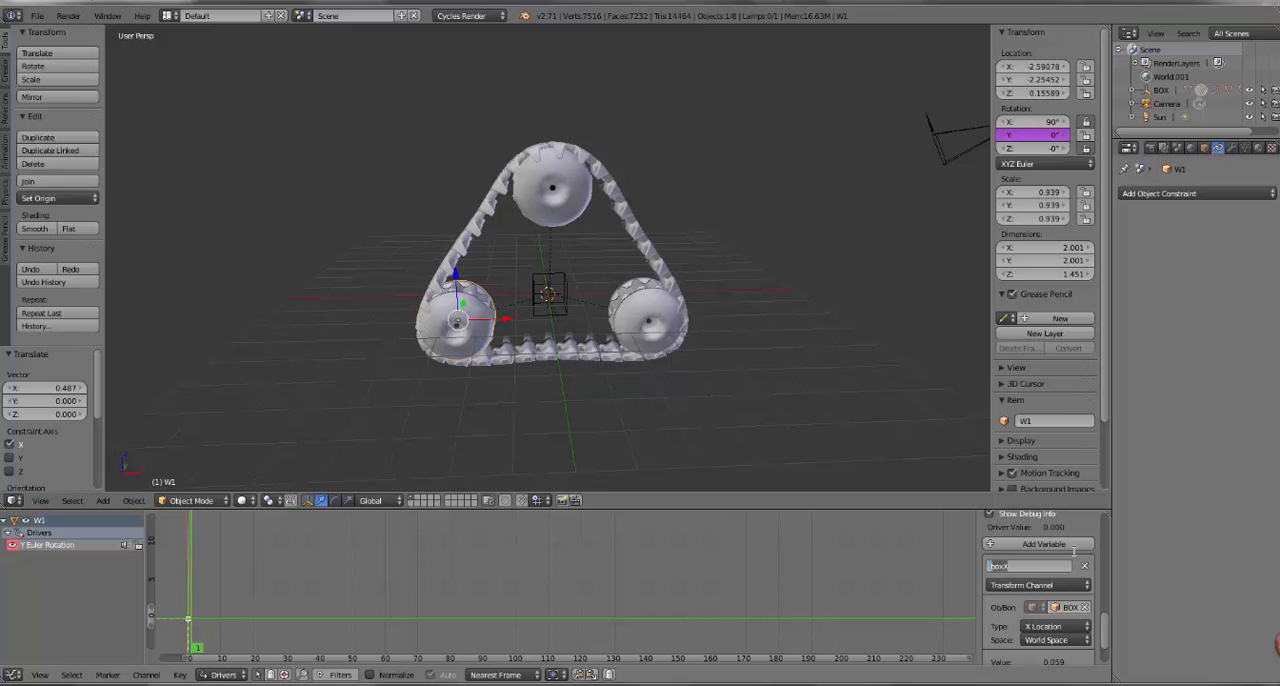
{"action": "mouse_move", "coordinate": [490, 284]}
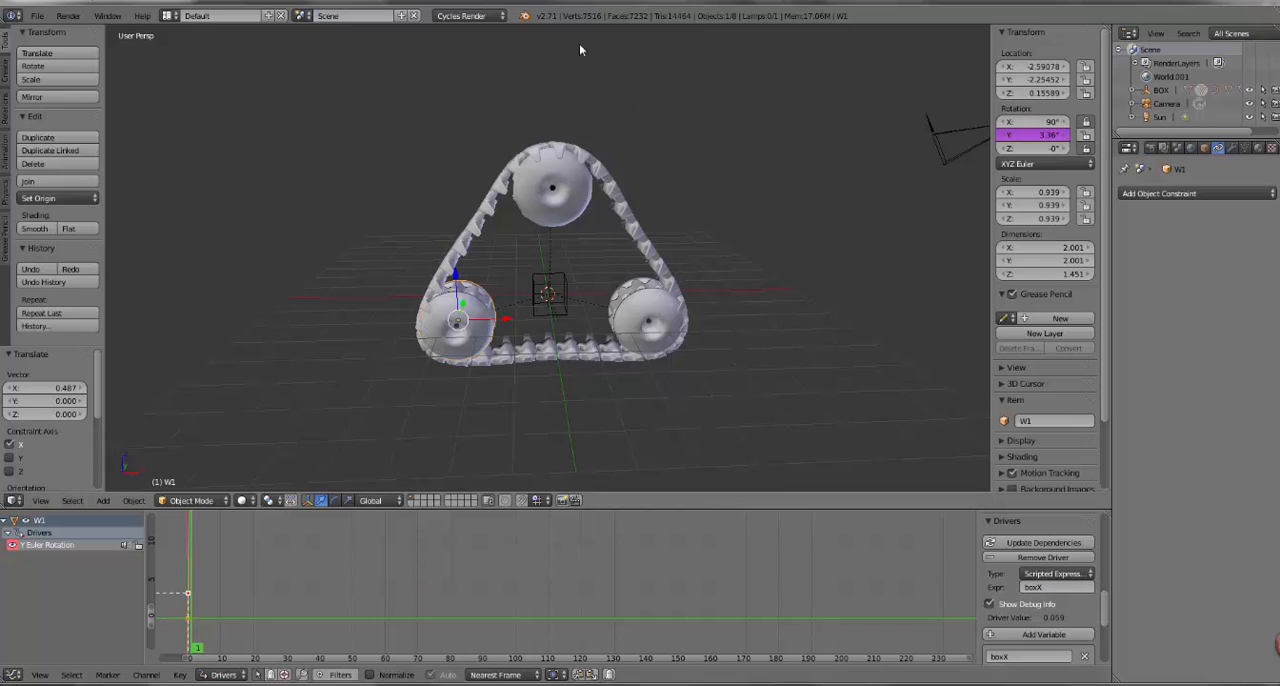
{"action": "mouse_move", "coordinate": [580, 464]}
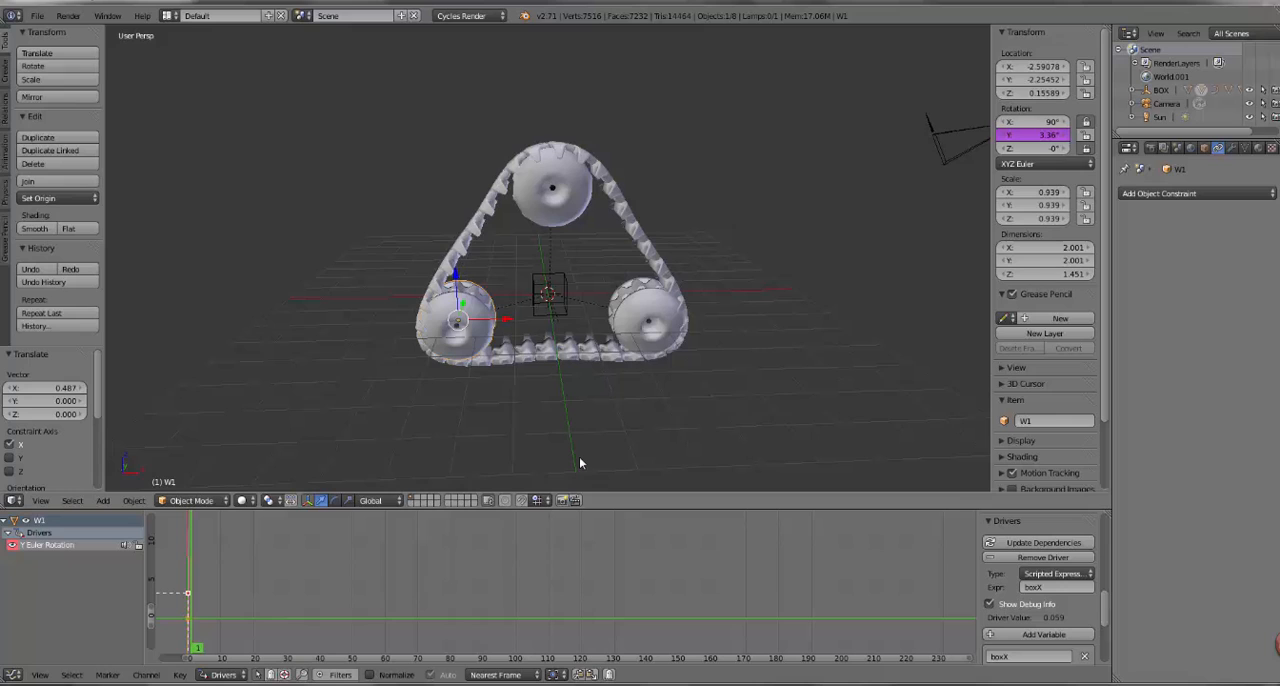
{"action": "left_click", "coordinate": [36, 16]}
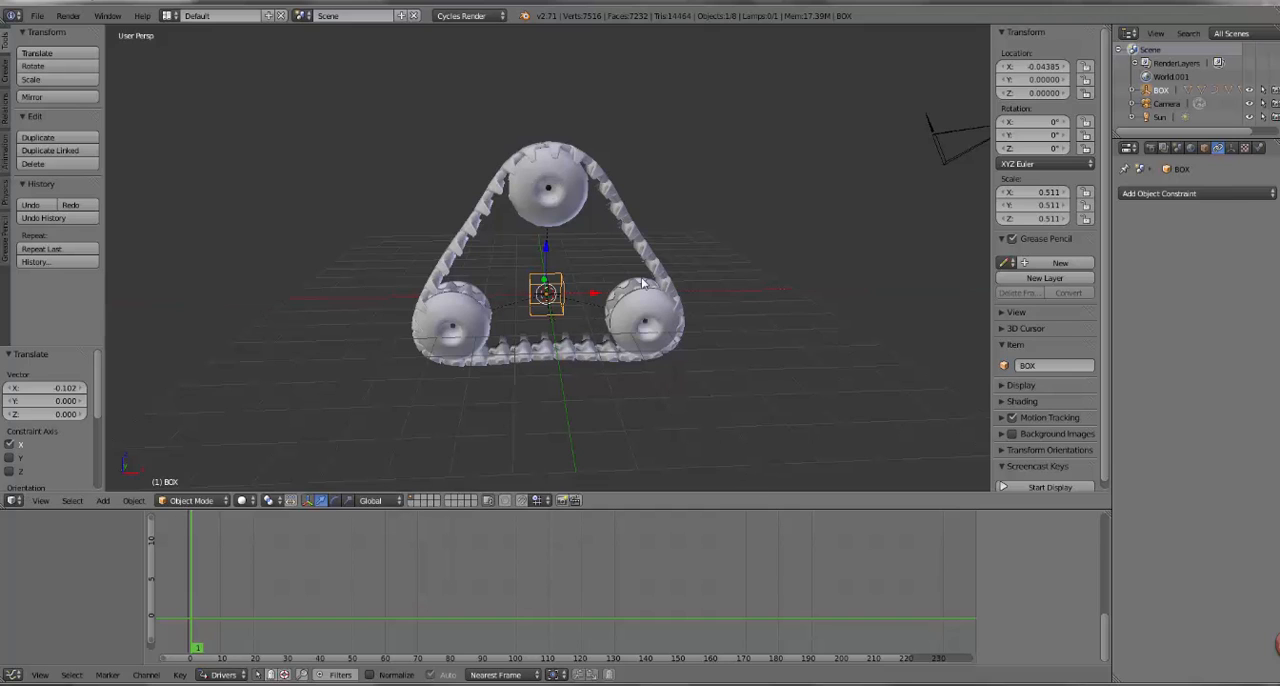
{"action": "mouse_move", "coordinate": [648, 316]}
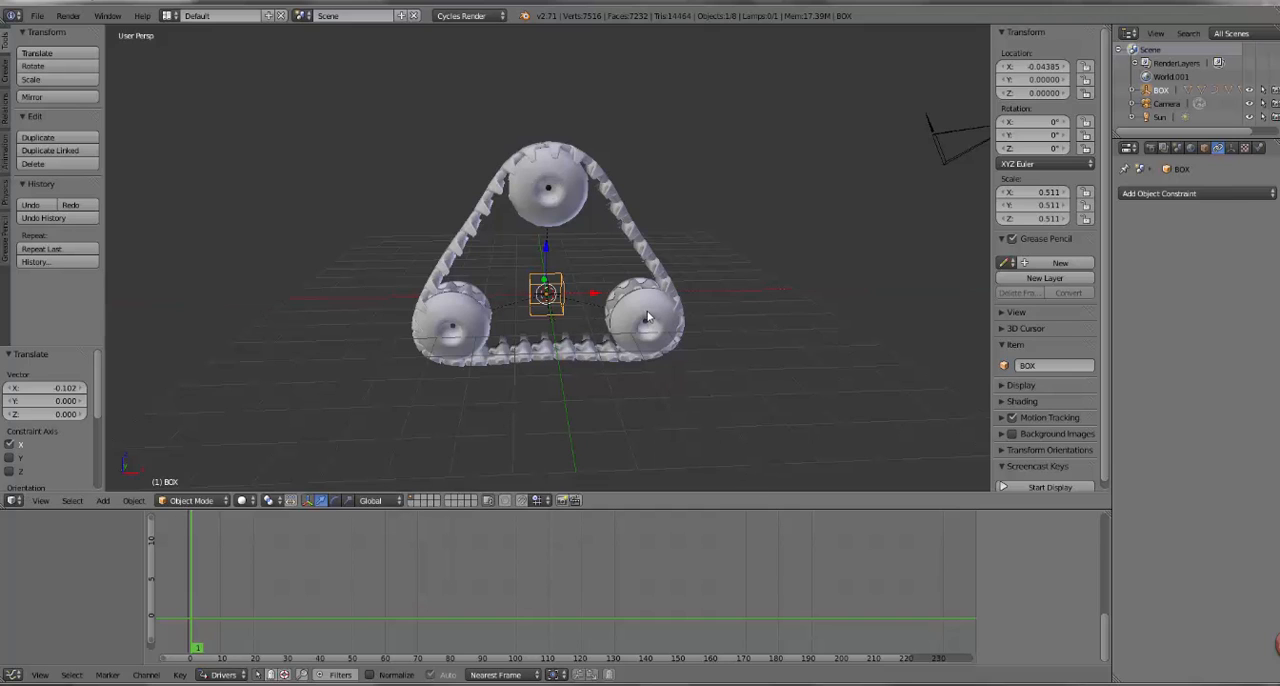
- Give wheel W2 a Copy Rotation constraint with its target wheel set
{"action": "left_click", "coordinate": [644, 316]}
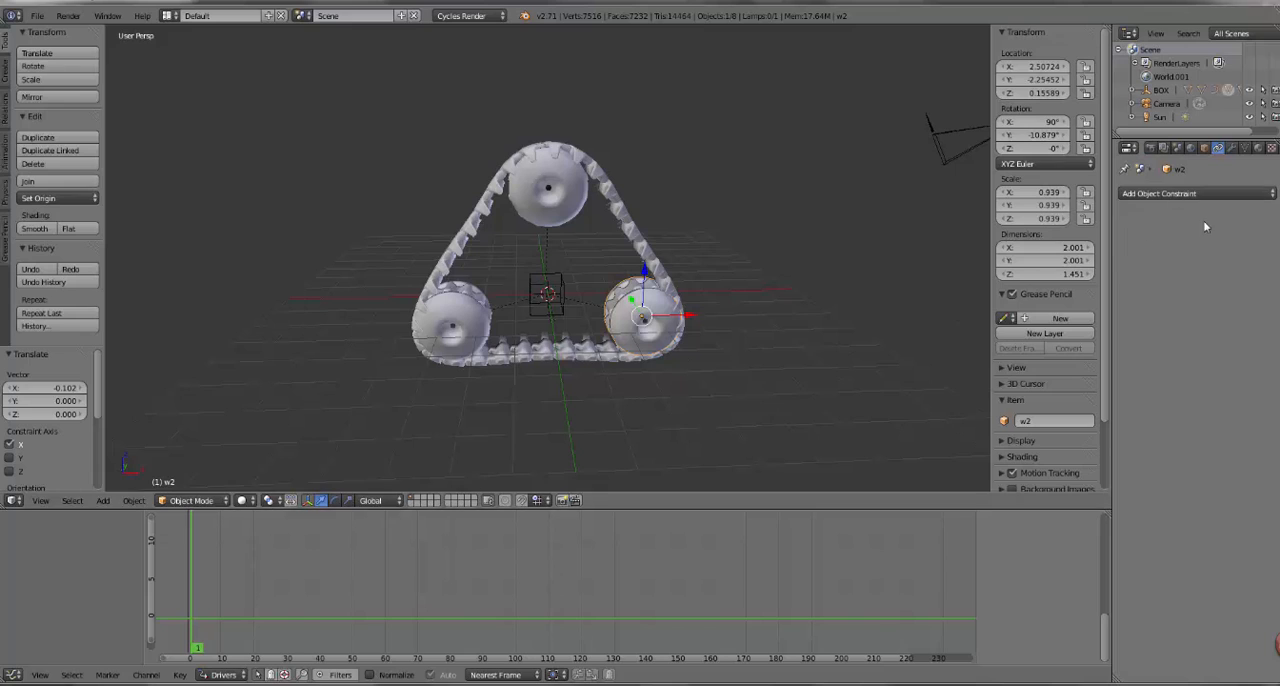
{"action": "left_click", "coordinate": [1160, 192]}
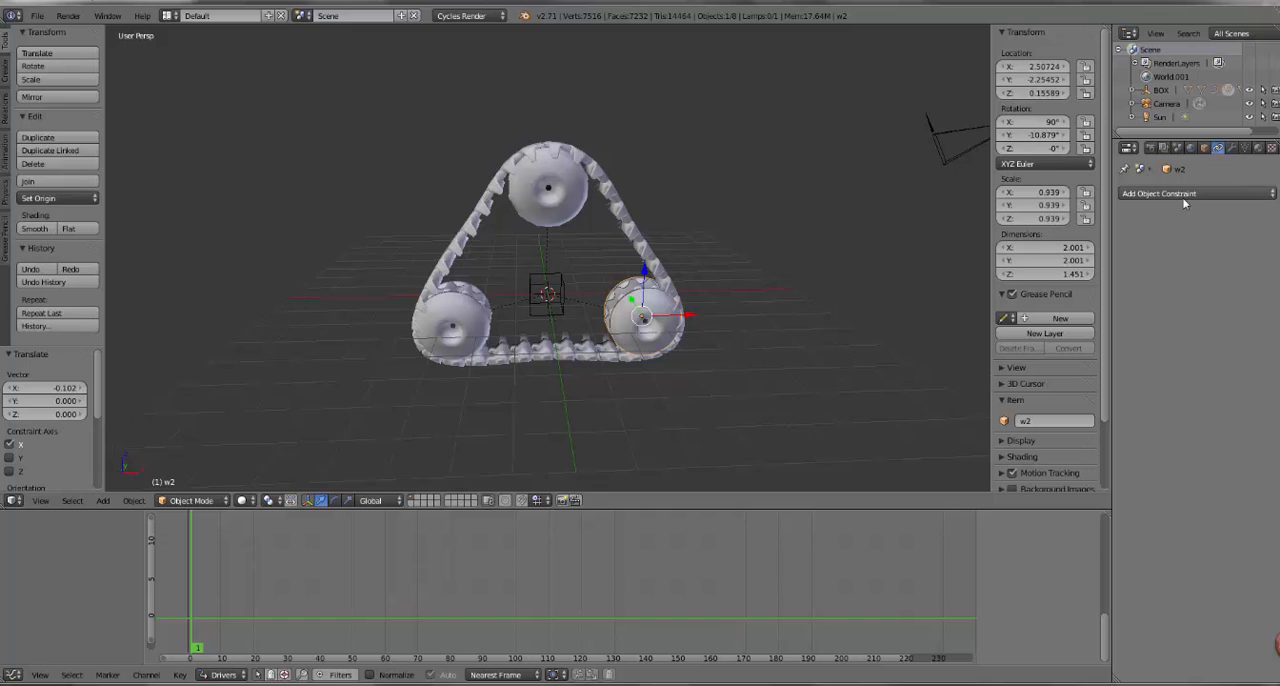
{"action": "left_click", "coordinate": [1158, 192]}
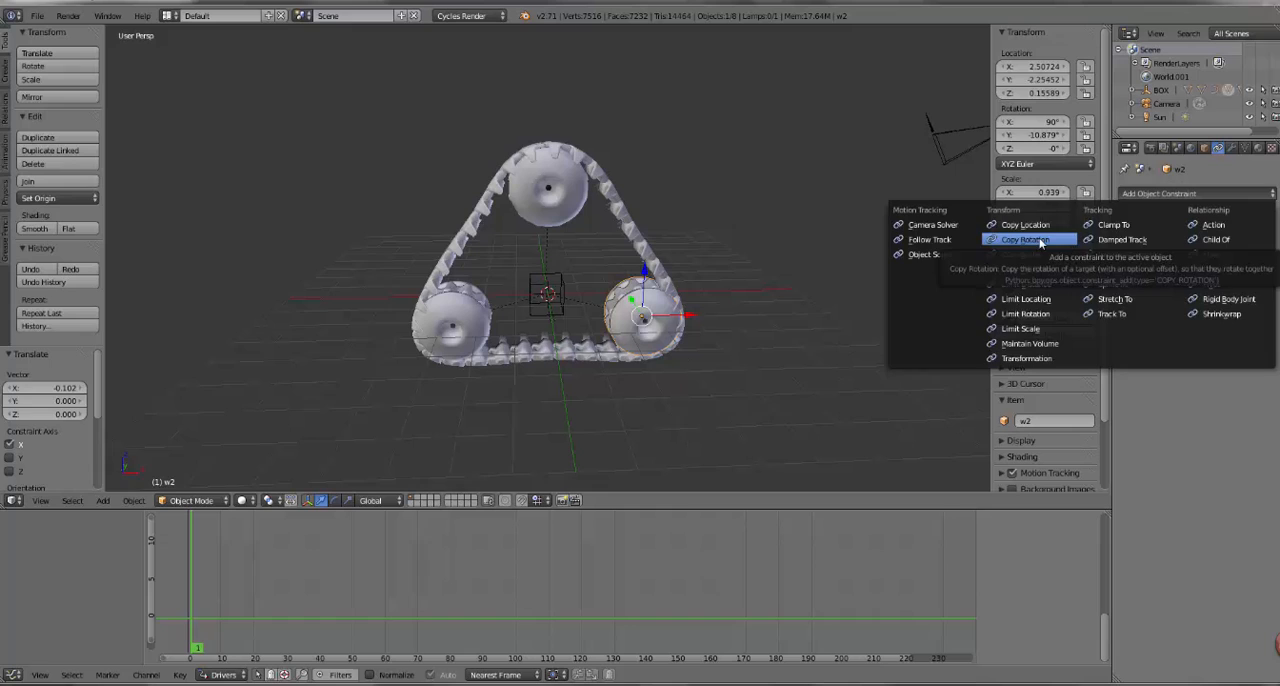
{"action": "left_click", "coordinate": [1024, 240]}
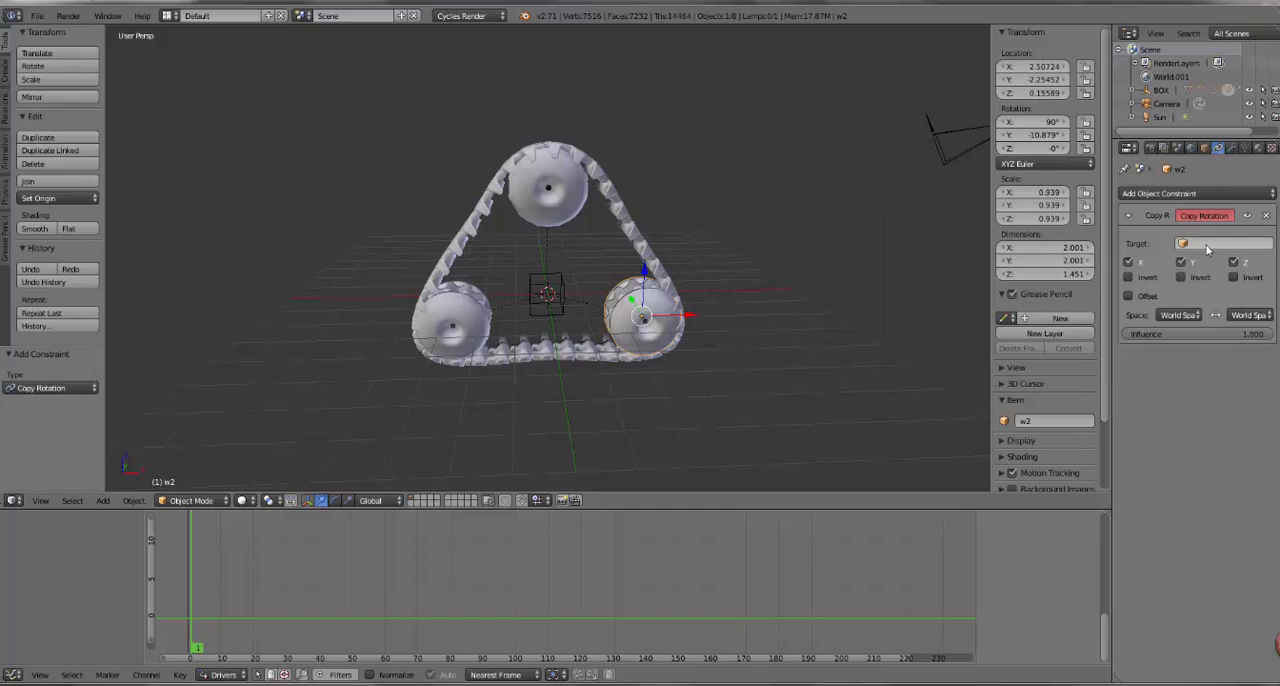
{"action": "mouse_move", "coordinate": [1128, 262]}
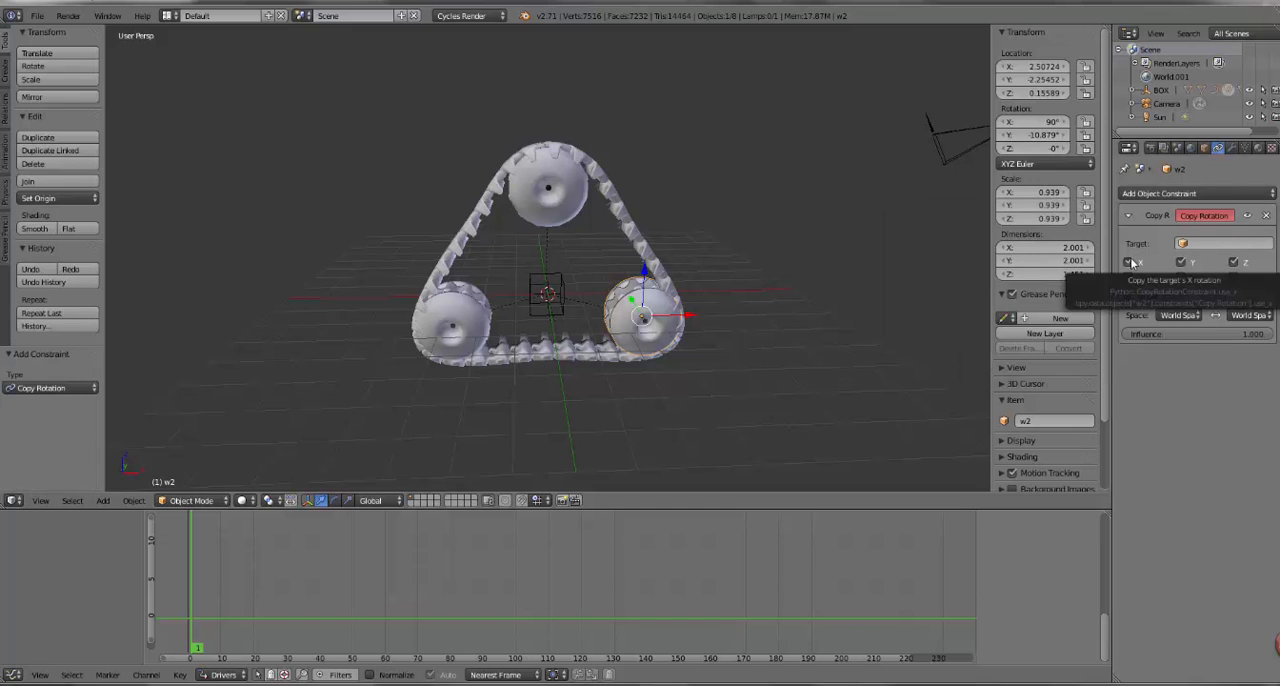
{"action": "left_click", "coordinate": [1210, 244]}
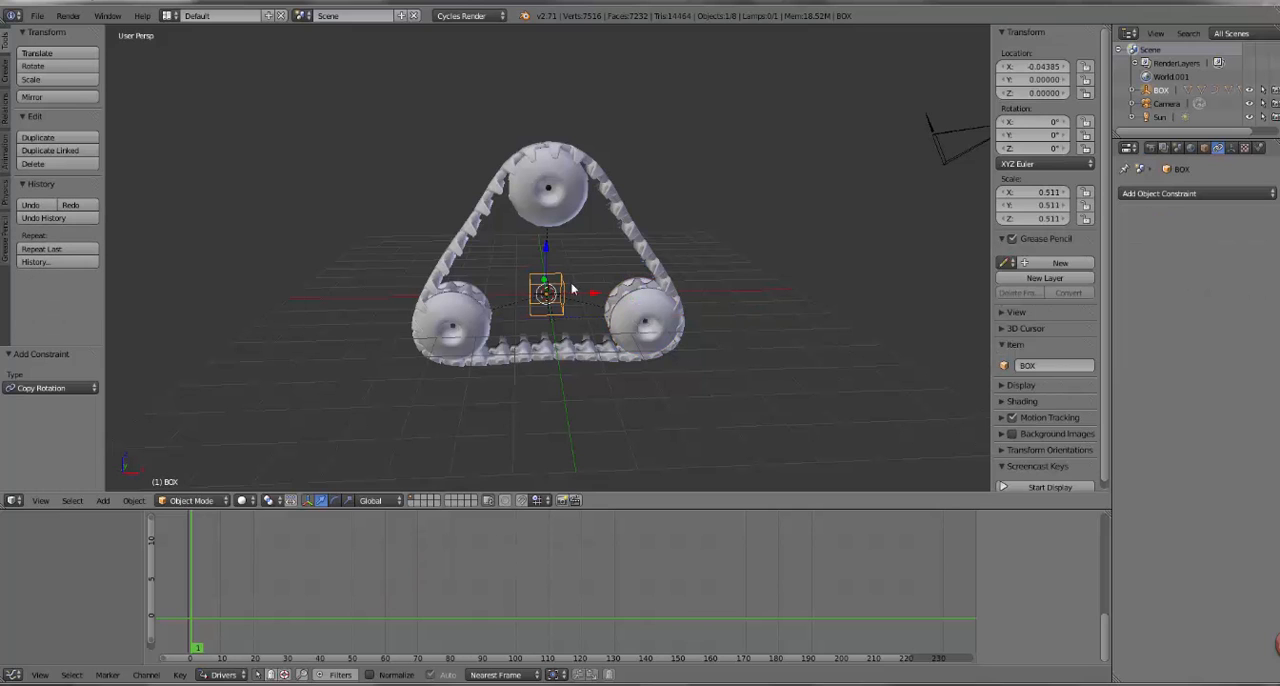
- Test the BOX empty, then give wheel w3 a Copy Rotation constraint targeting W1
{"action": "left_click_drag", "start_coordinate": [548, 292], "coordinate": [504, 292]}
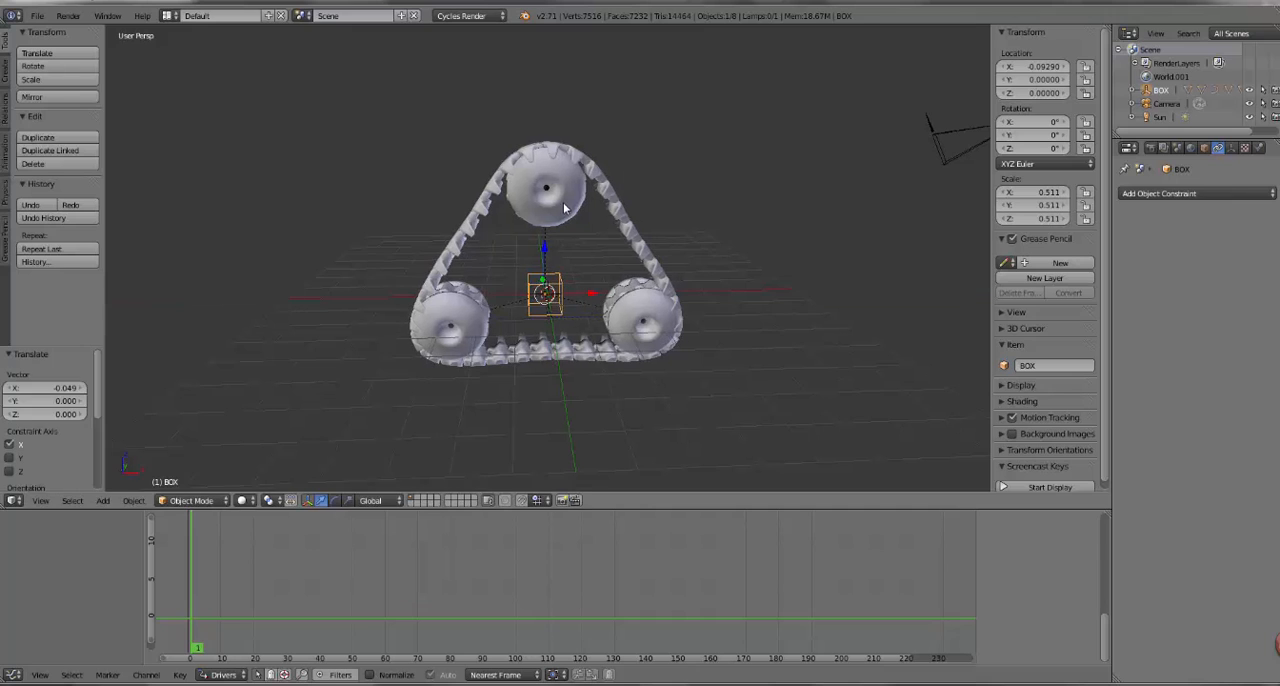
{"action": "left_click", "coordinate": [544, 188]}
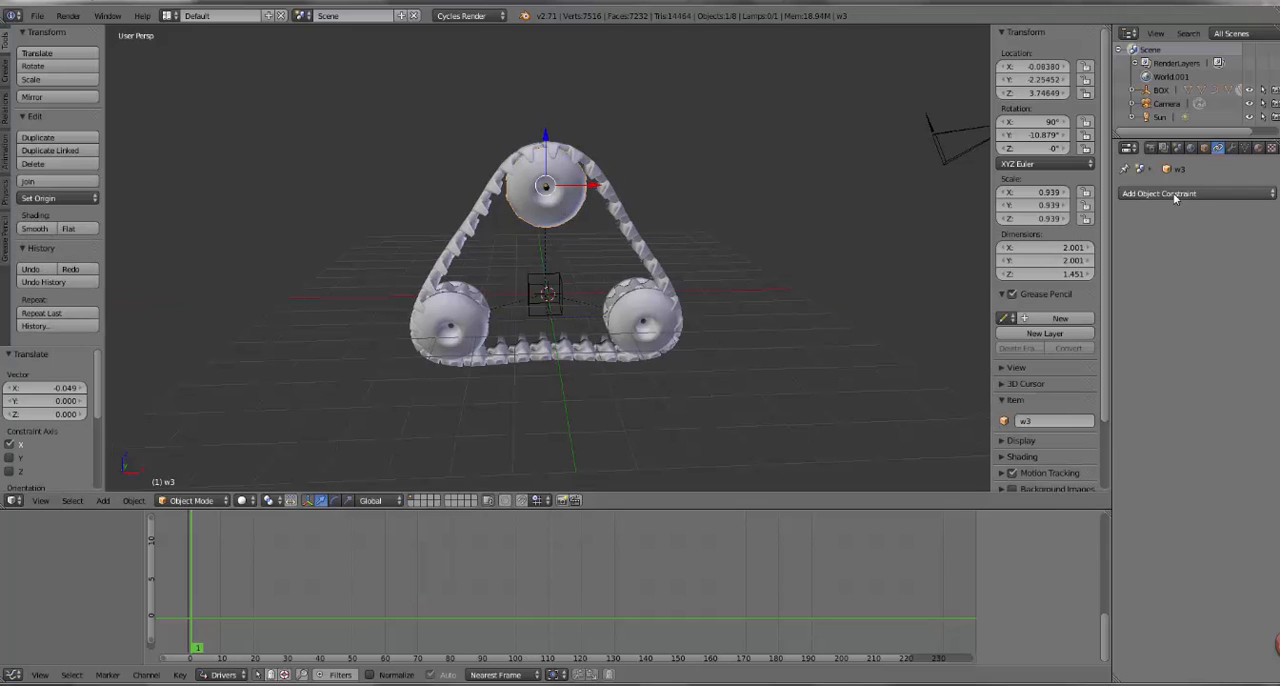
{"action": "mouse_move", "coordinate": [1220, 148]}
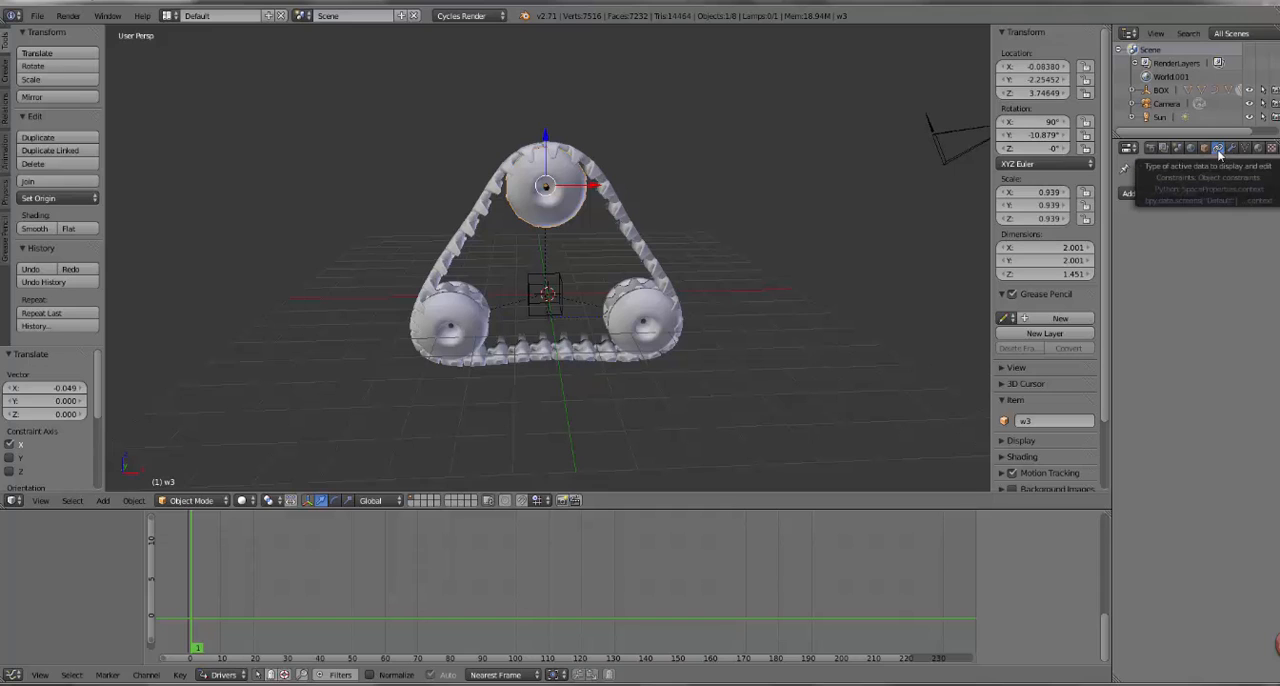
{"action": "left_click", "coordinate": [1218, 148]}
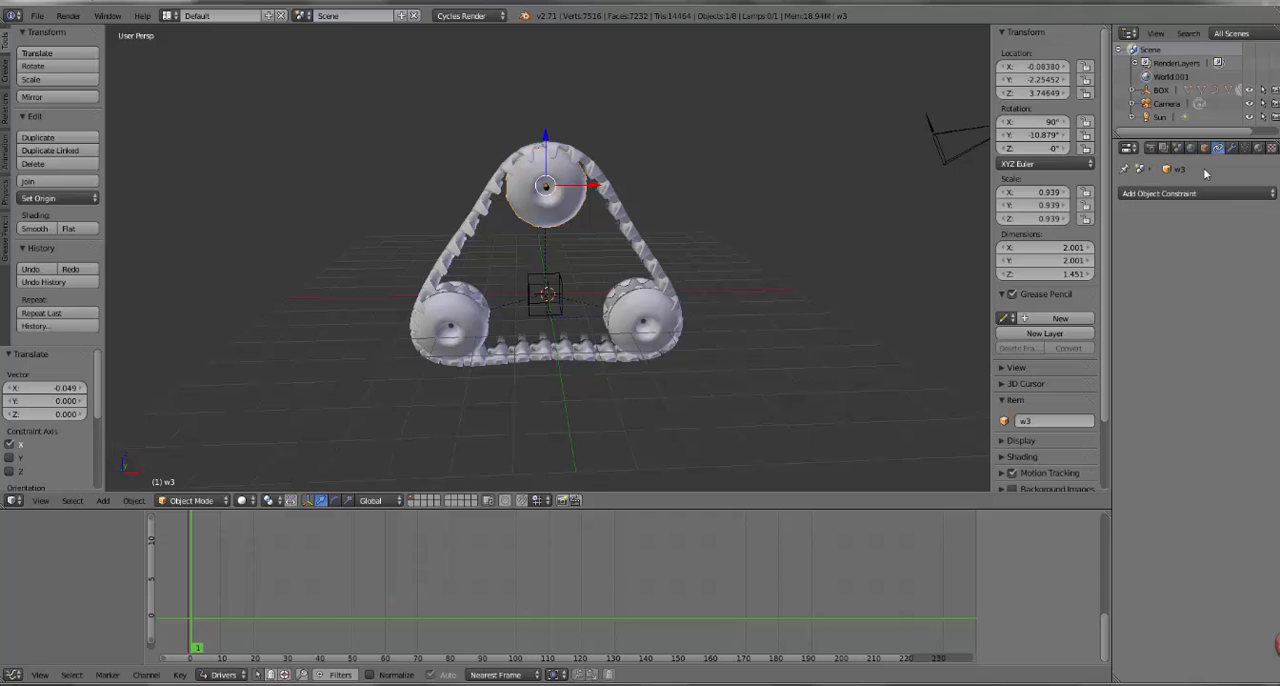
{"action": "left_click", "coordinate": [1160, 192]}
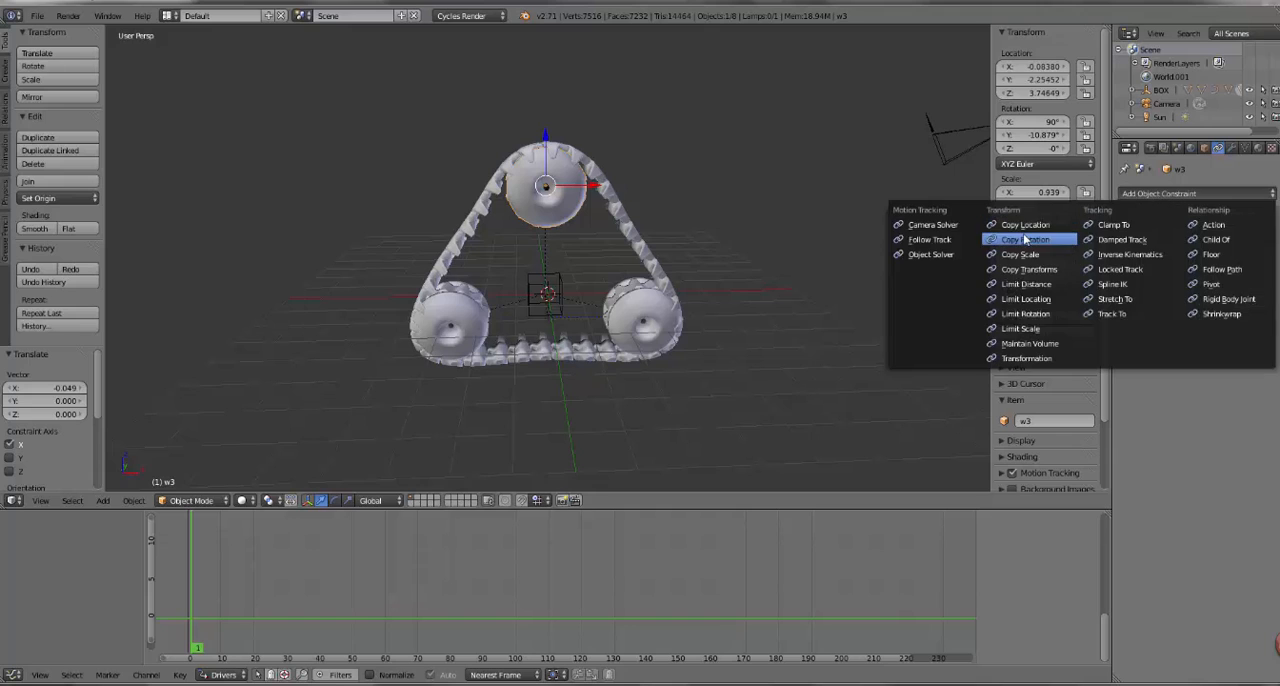
{"action": "left_click", "coordinate": [1028, 240]}
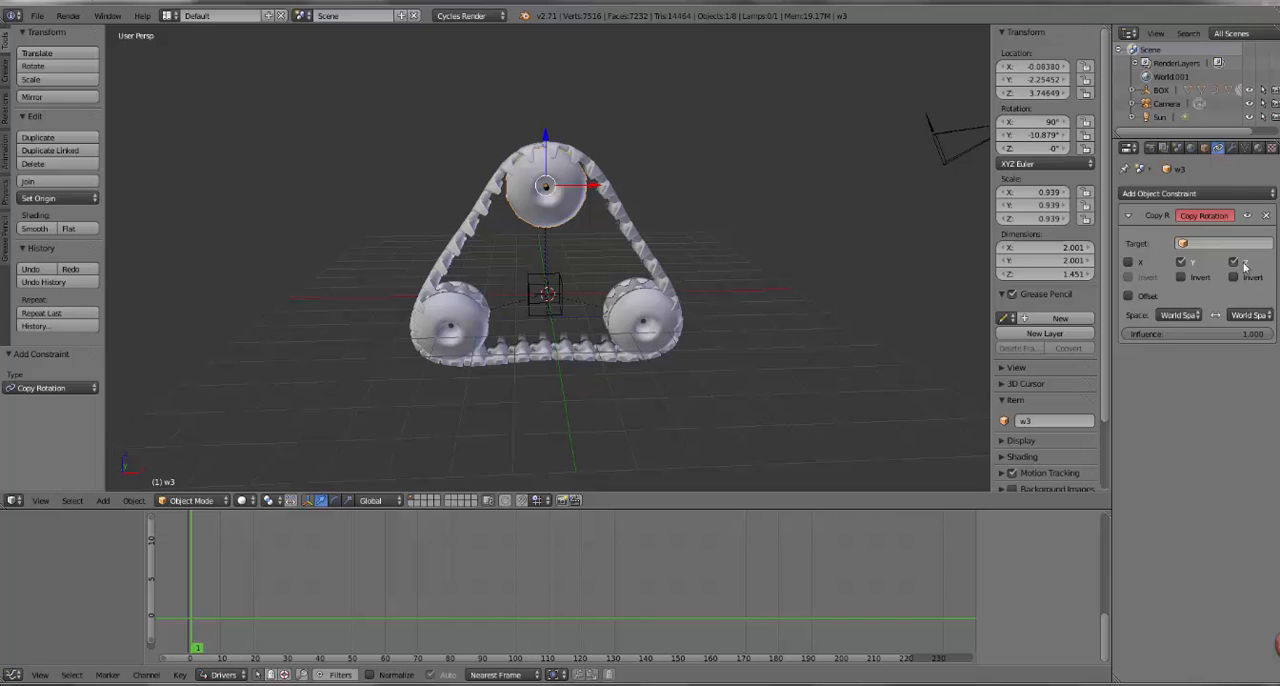
{"action": "left_click", "coordinate": [1220, 244]}
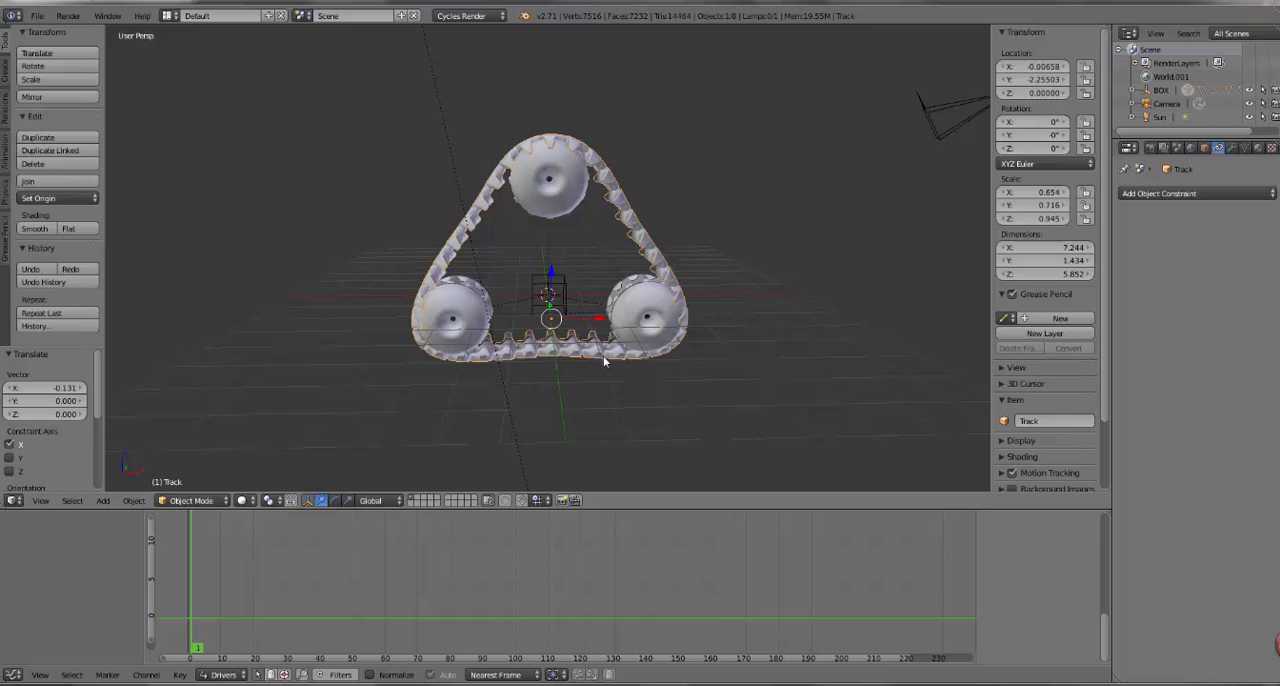
{"action": "mouse_move", "coordinate": [772, 374]}
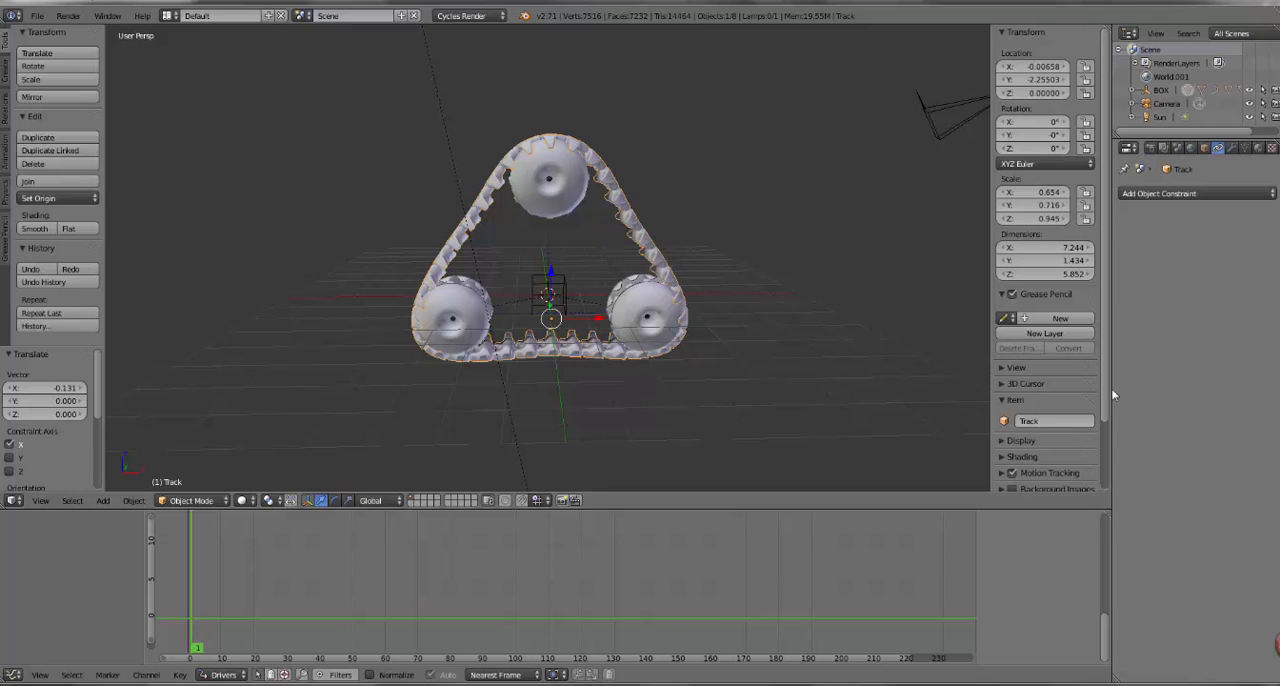
{"action": "mouse_move", "coordinate": [640, 232]}
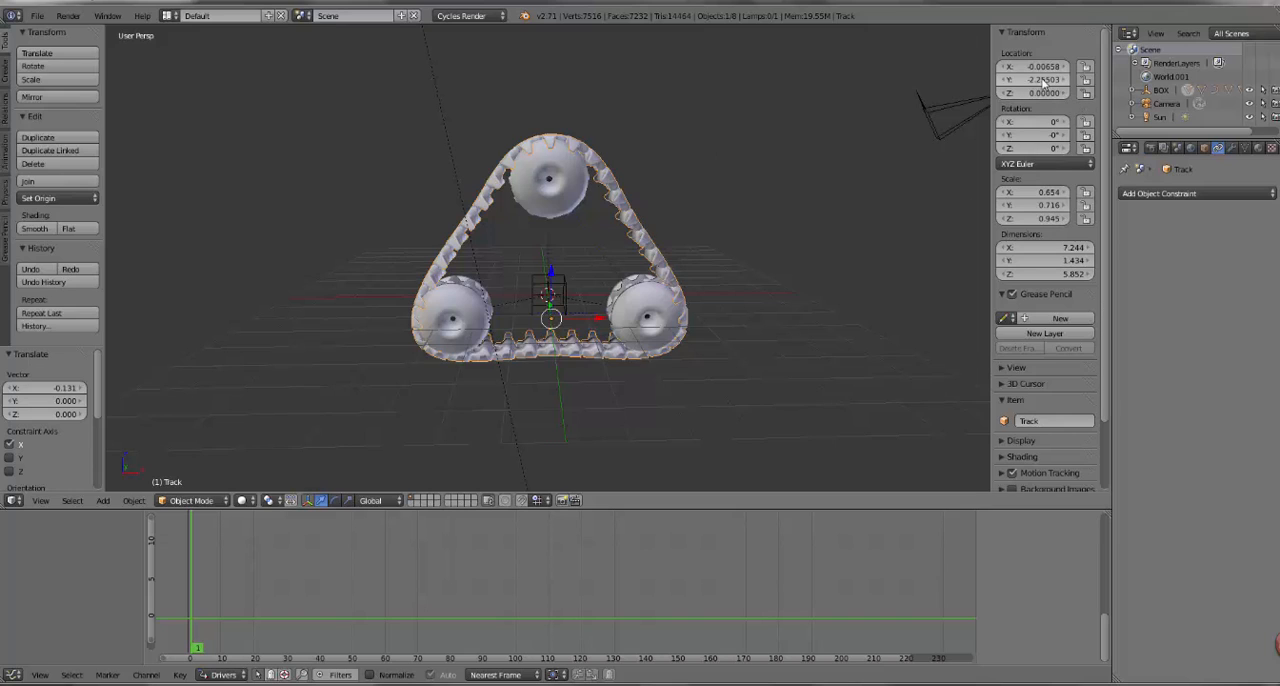
{"action": "mouse_move", "coordinate": [1044, 80]}
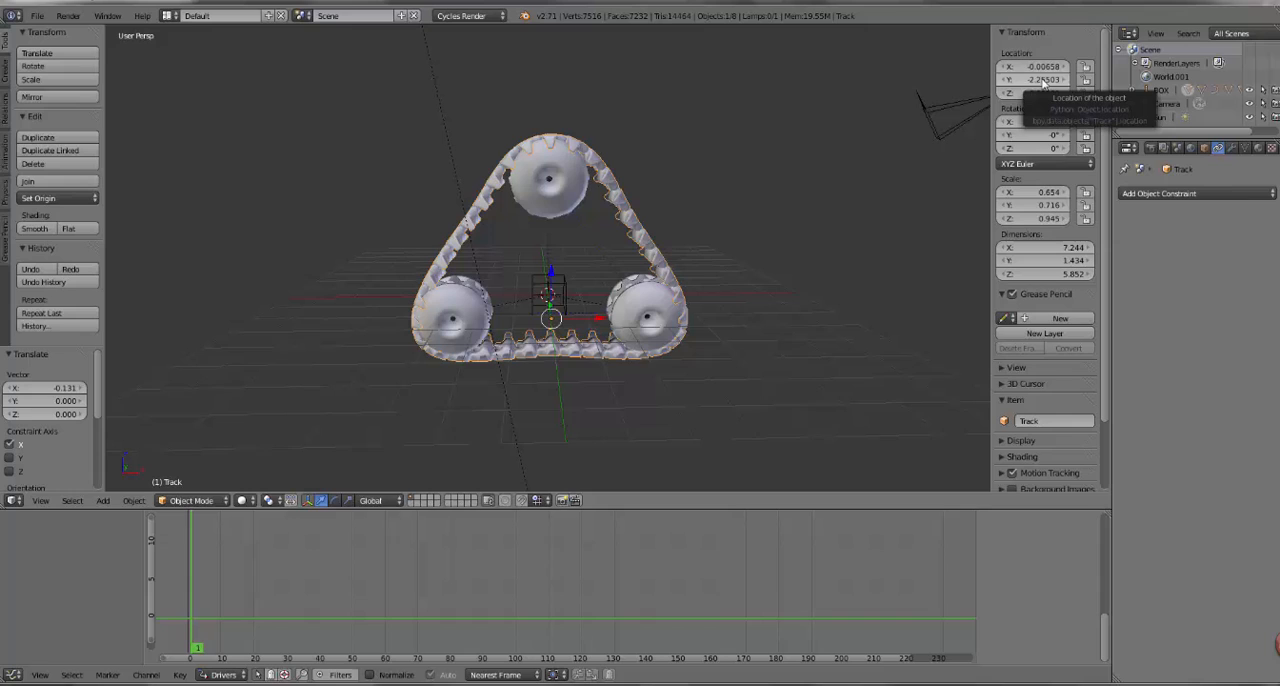
- Add a driver to the Track object's Location X value
{"action": "right_click", "coordinate": [1040, 66]}
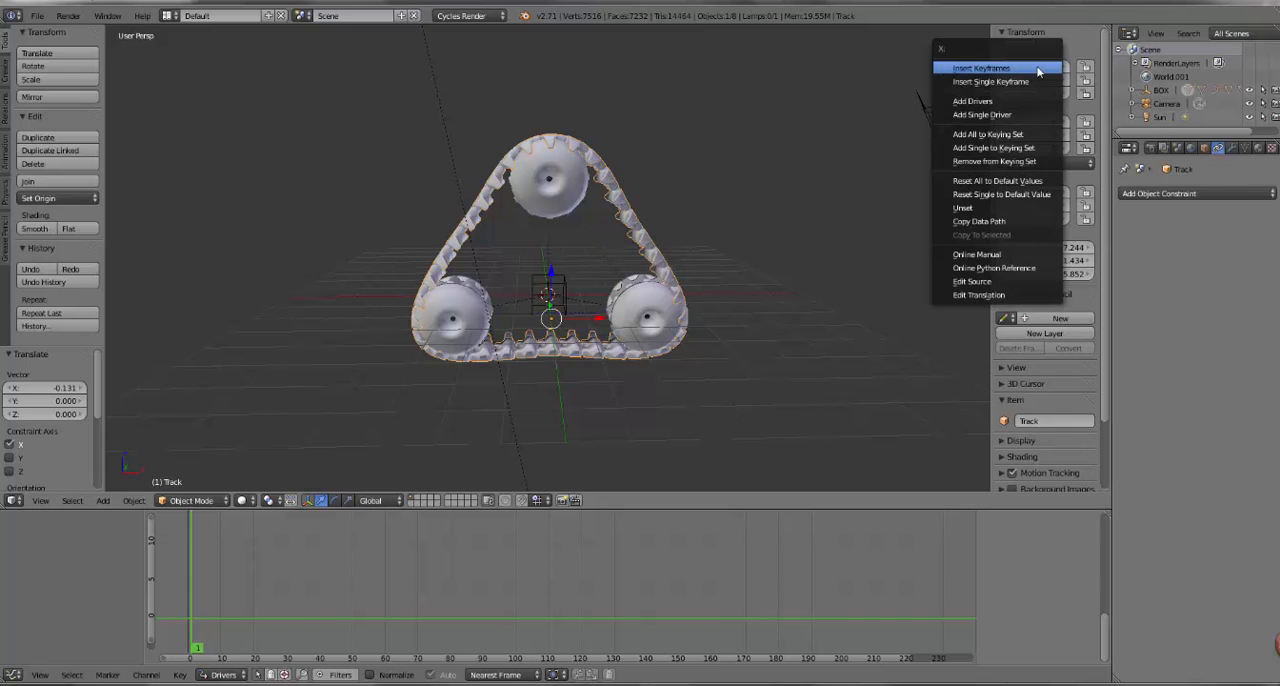
{"action": "mouse_move", "coordinate": [1000, 100]}
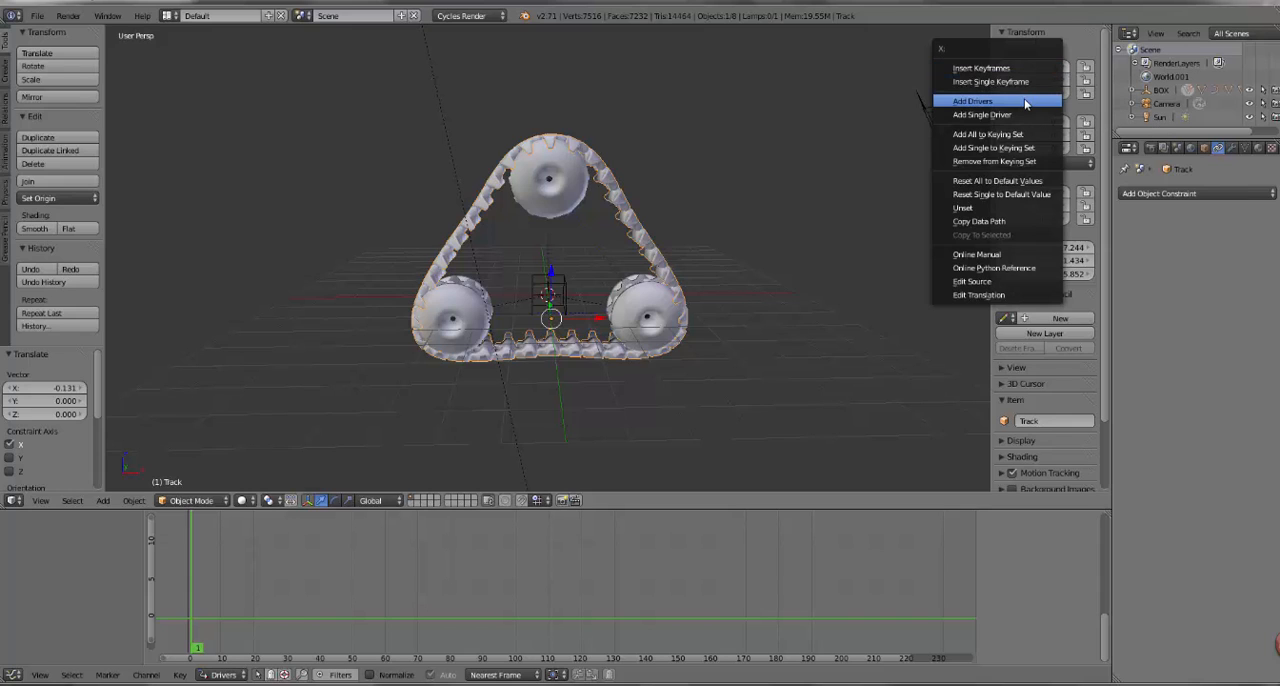
{"action": "left_click", "coordinate": [972, 100]}
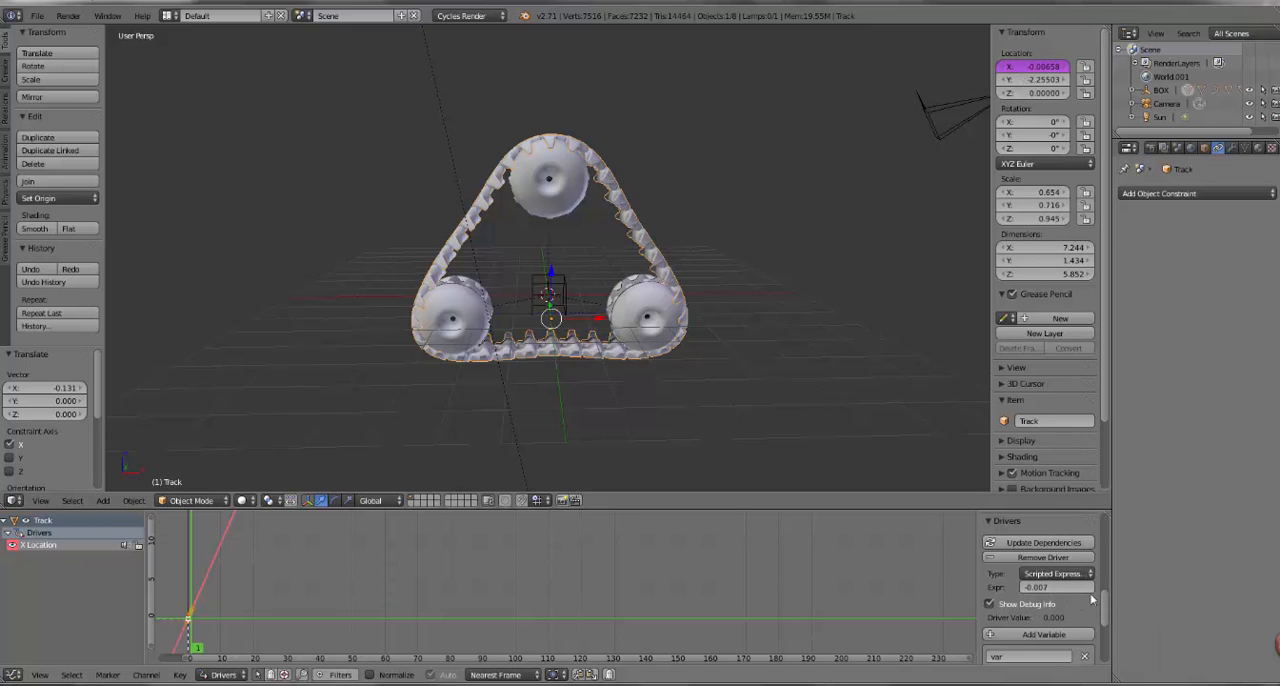
- Set the variable to the BOX empty's X location and enter boxX as the scripted expression
{"action": "left_click", "coordinate": [1056, 572]}
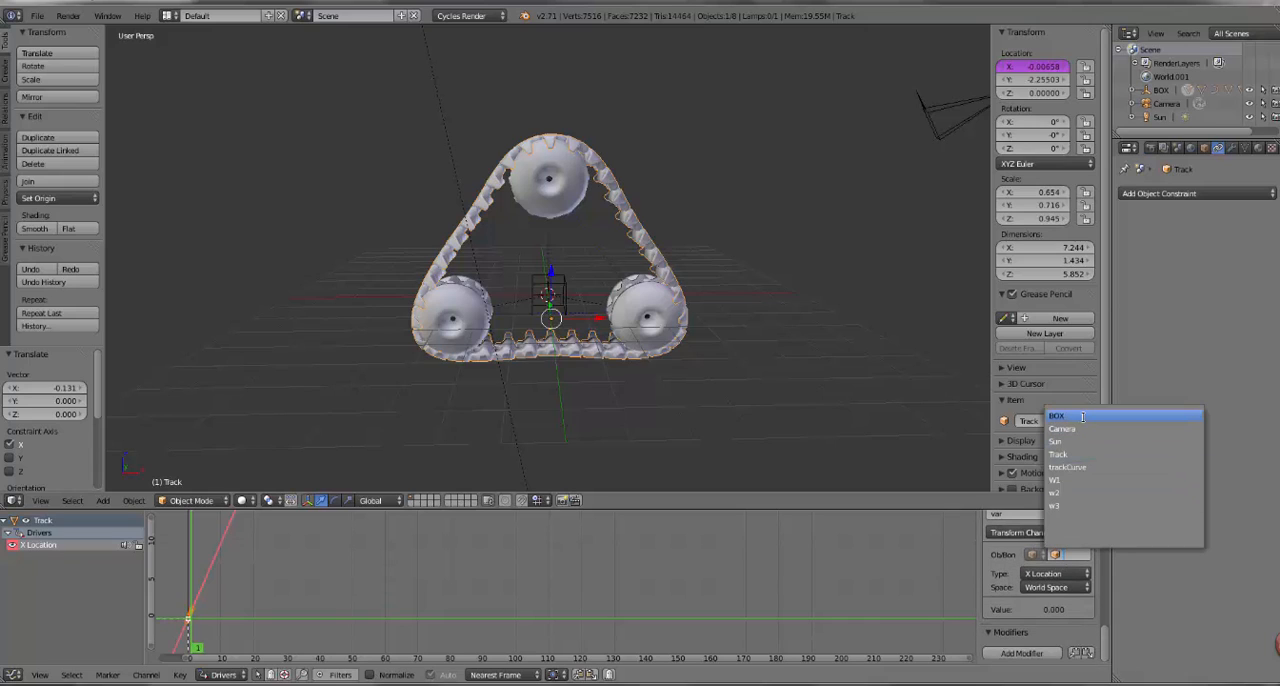
{"action": "left_click", "coordinate": [1056, 416]}
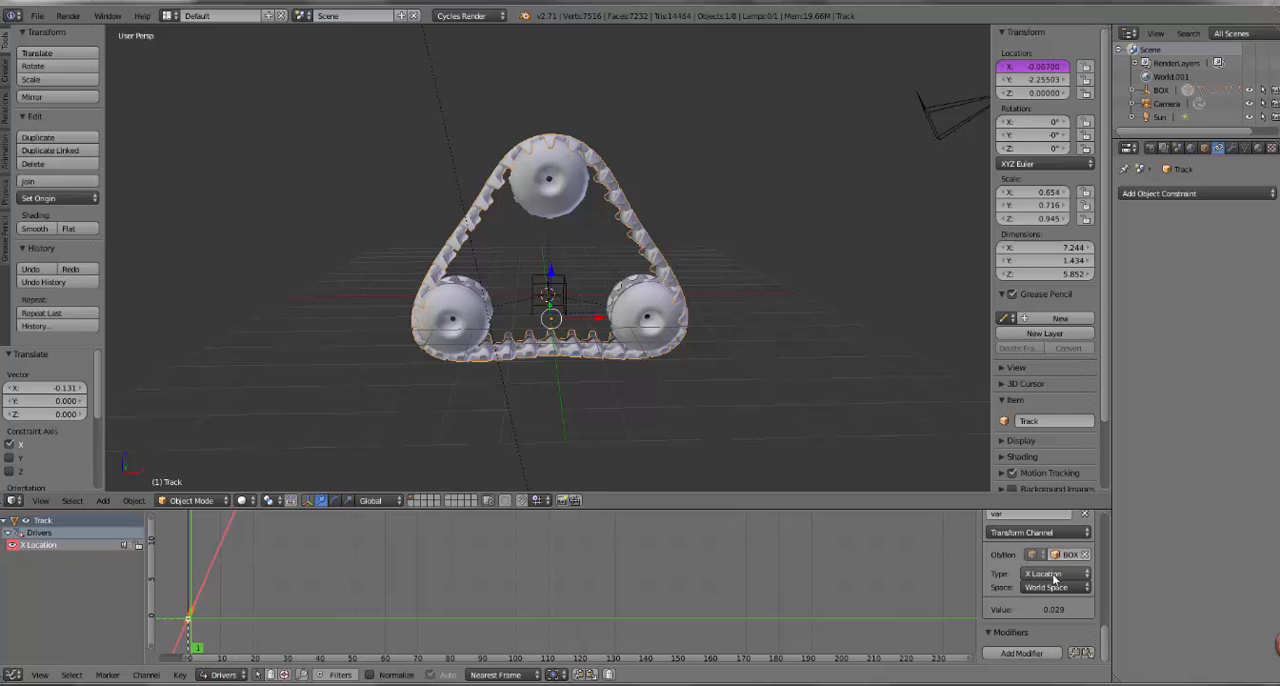
{"action": "mouse_move", "coordinate": [1056, 574]}
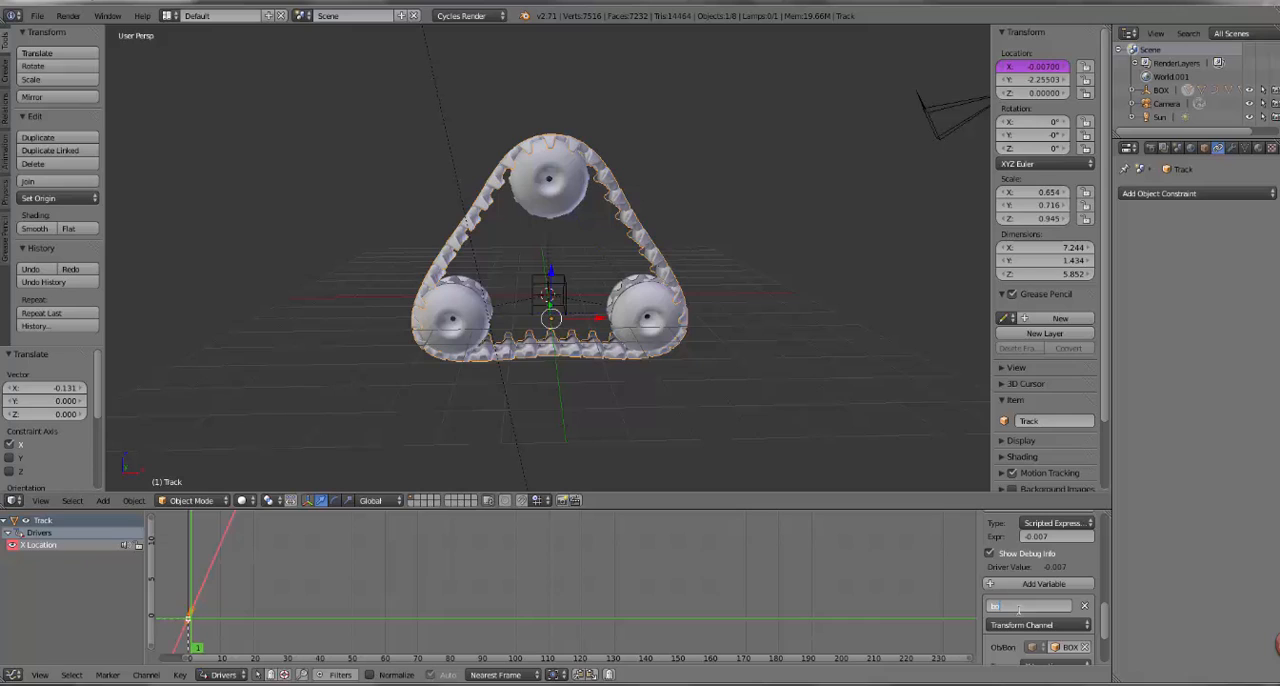
{"action": "type", "text": "box1"}
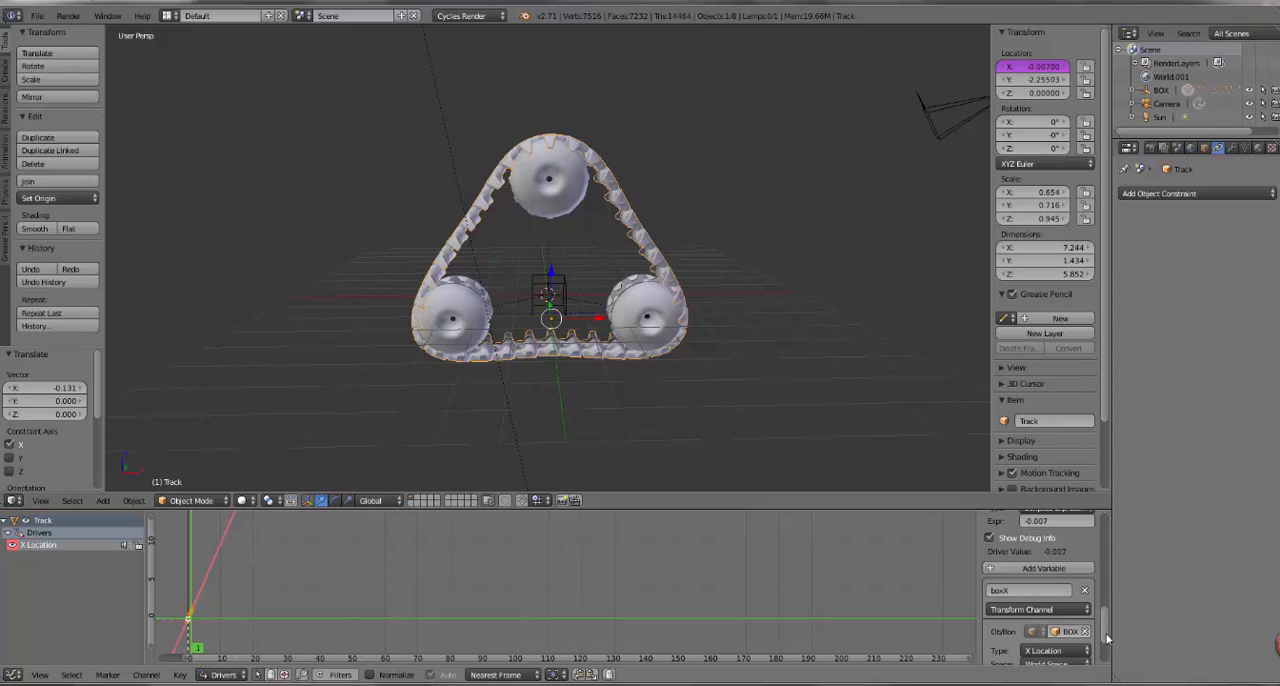
{"action": "scroll", "scroll_direction": "down", "scroll_amount": 3}
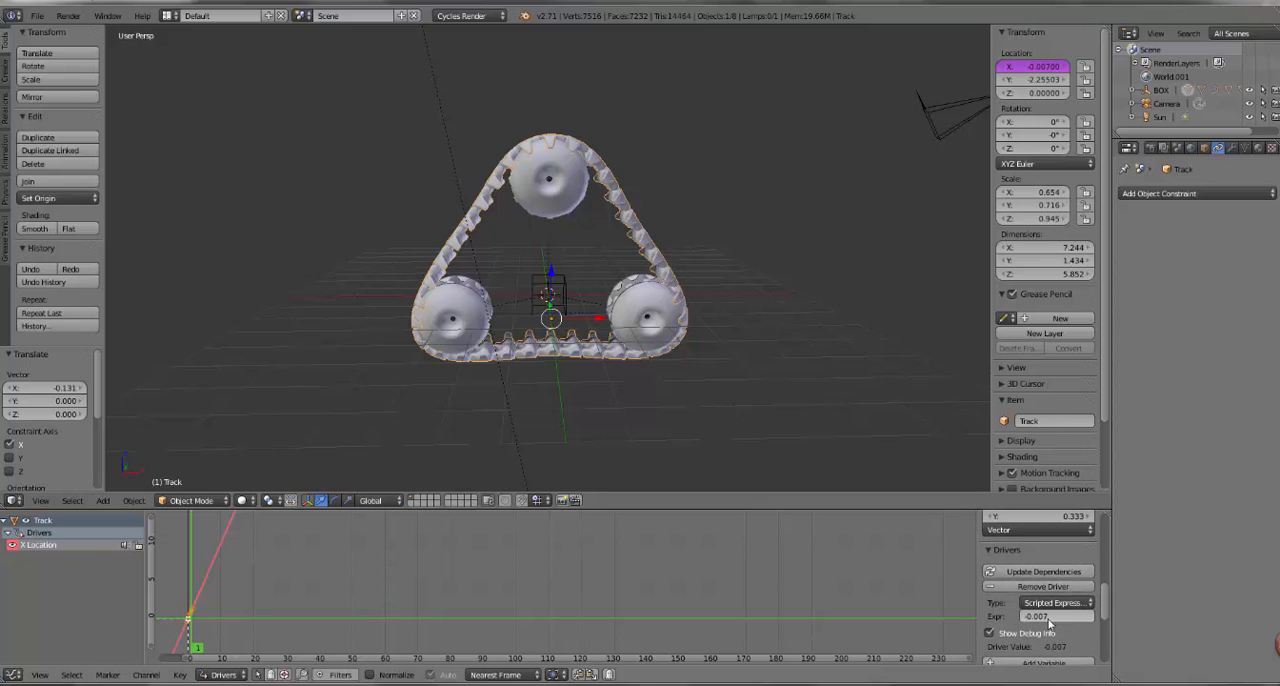
{"action": "left_click", "coordinate": [1050, 616]}
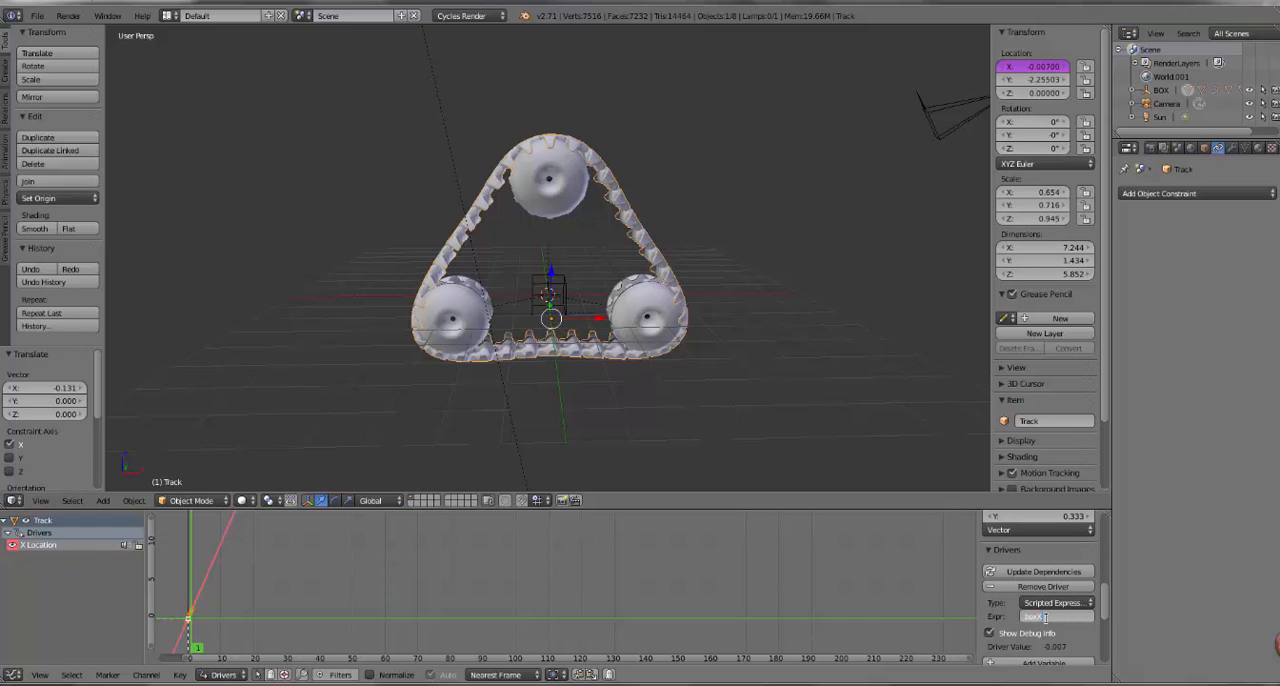
{"action": "type", "text": "boxX"}
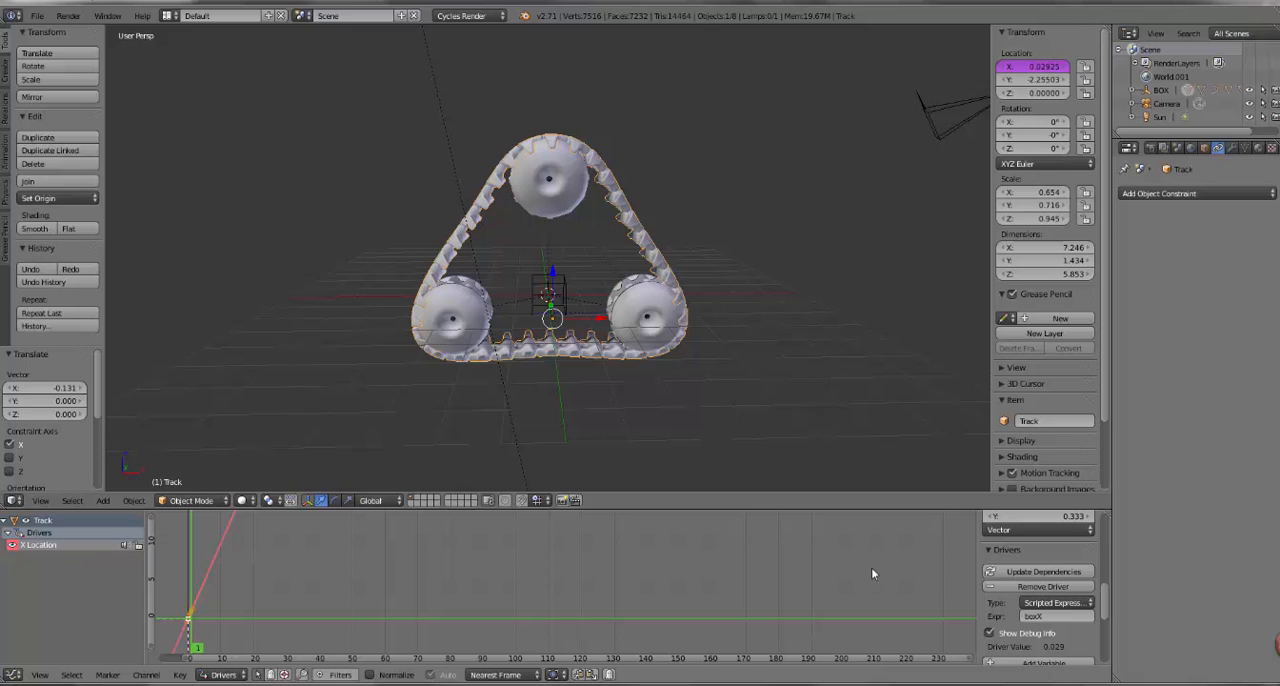
{"action": "left_click", "coordinate": [36, 16]}
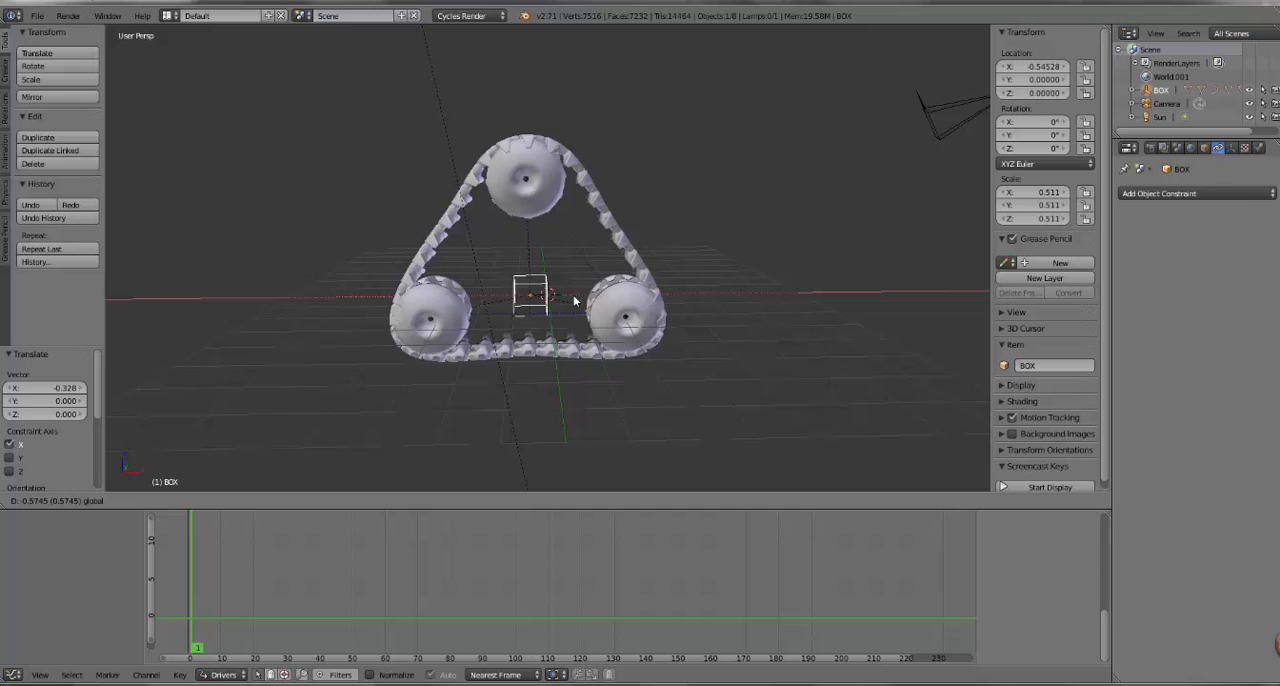
- Slide the BOX empty along X and watch the track and wheels follow it
{"action": "left_click_drag", "start_coordinate": [576, 300], "coordinate": [584, 304]}
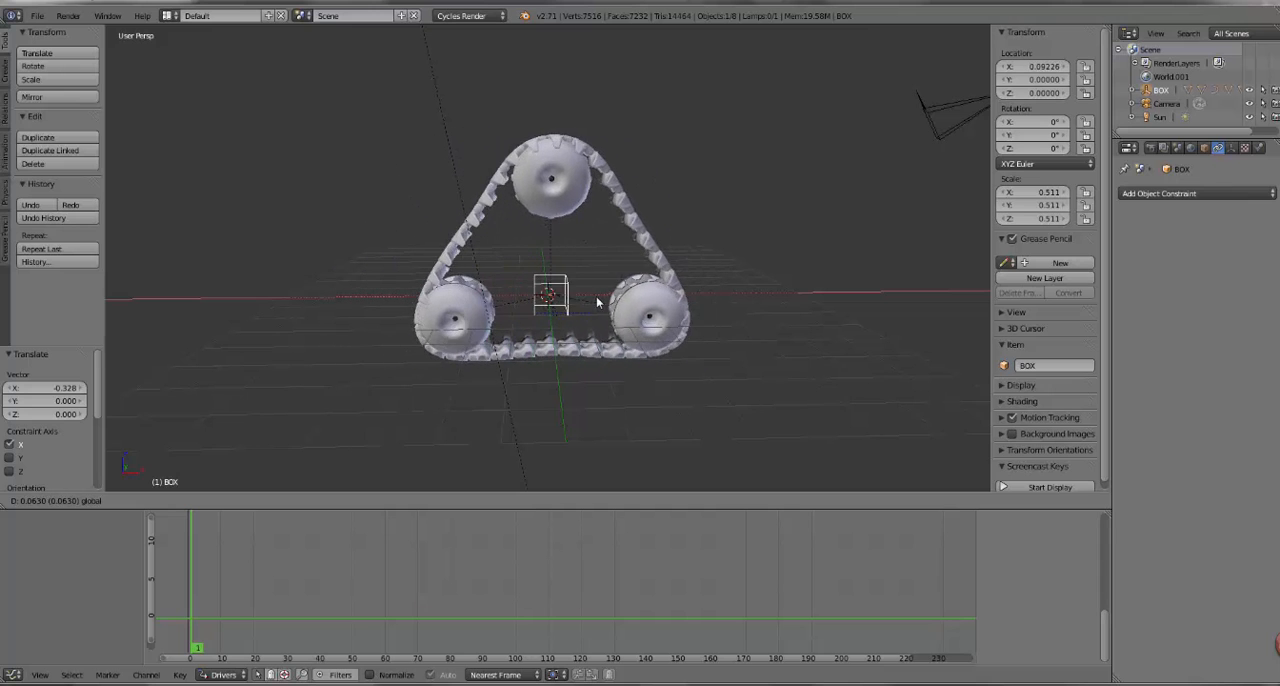
{"action": "left_click_drag", "start_coordinate": [596, 300], "coordinate": [476, 308]}
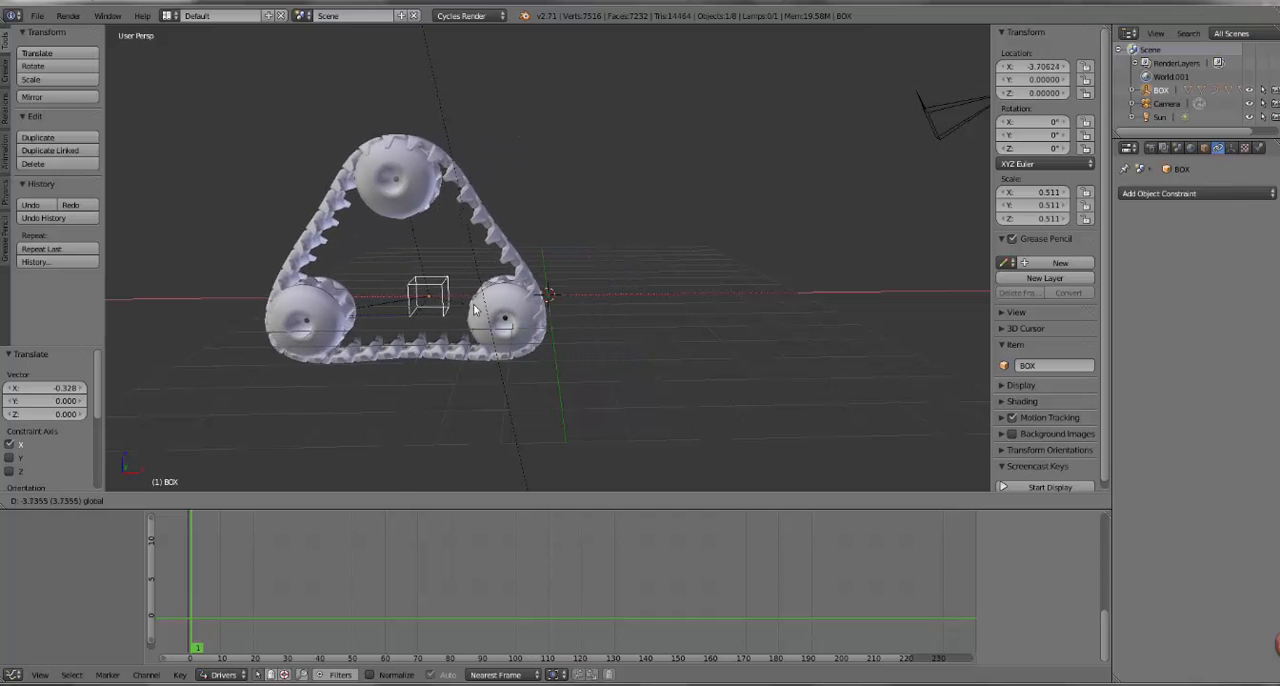